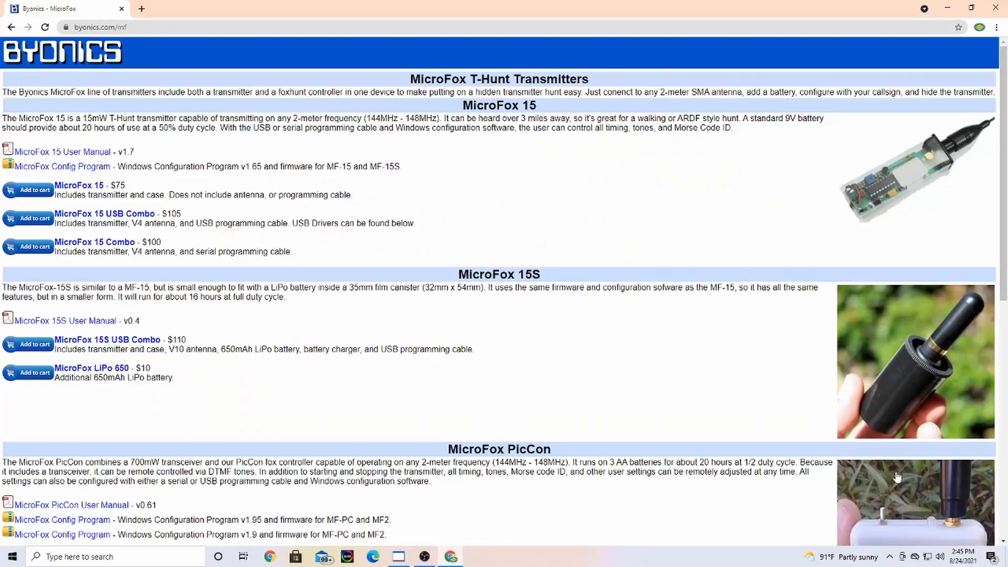
mouse_move(178, 86)
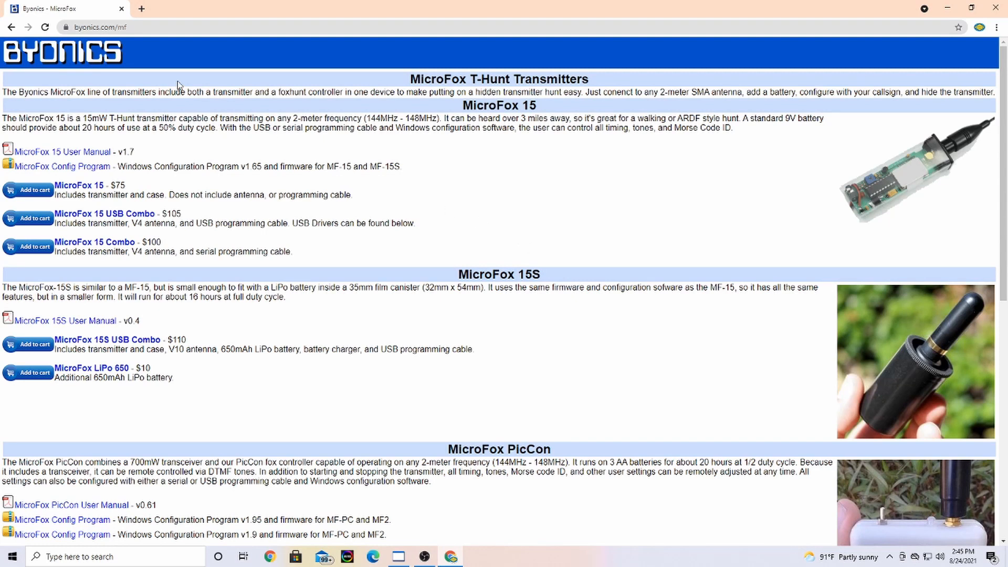
mouse_move(331, 184)
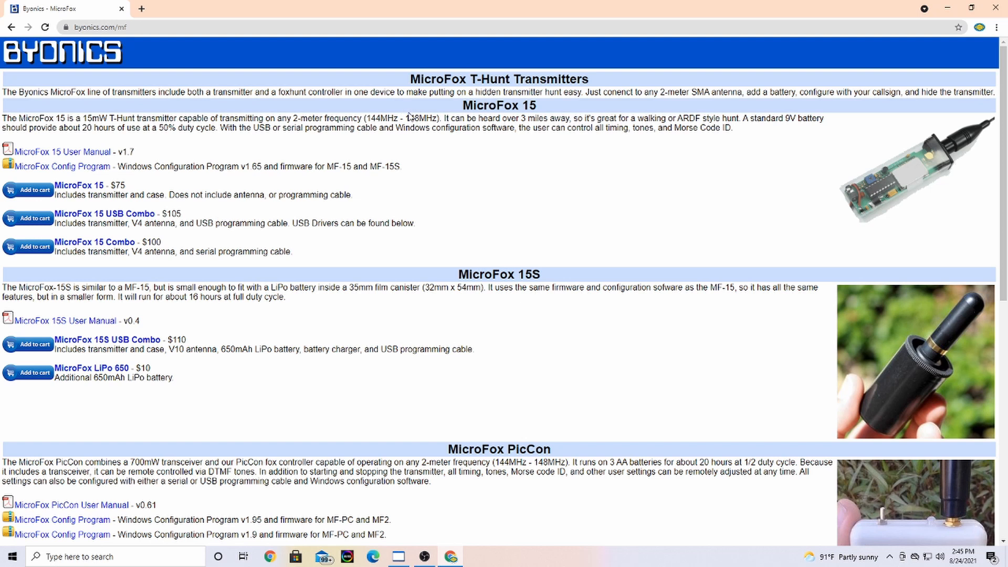
mouse_move(429, 130)
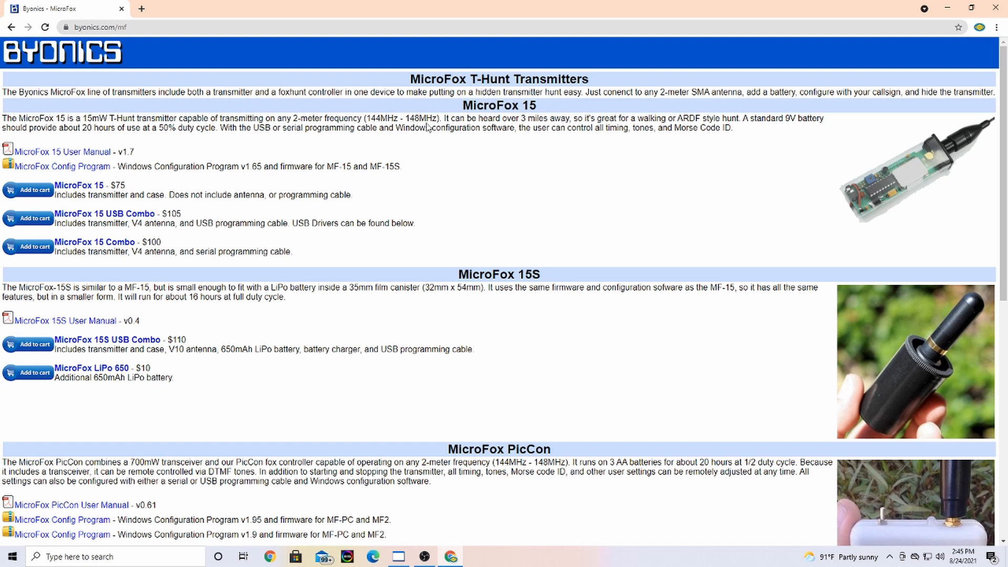
mouse_move(806, 197)
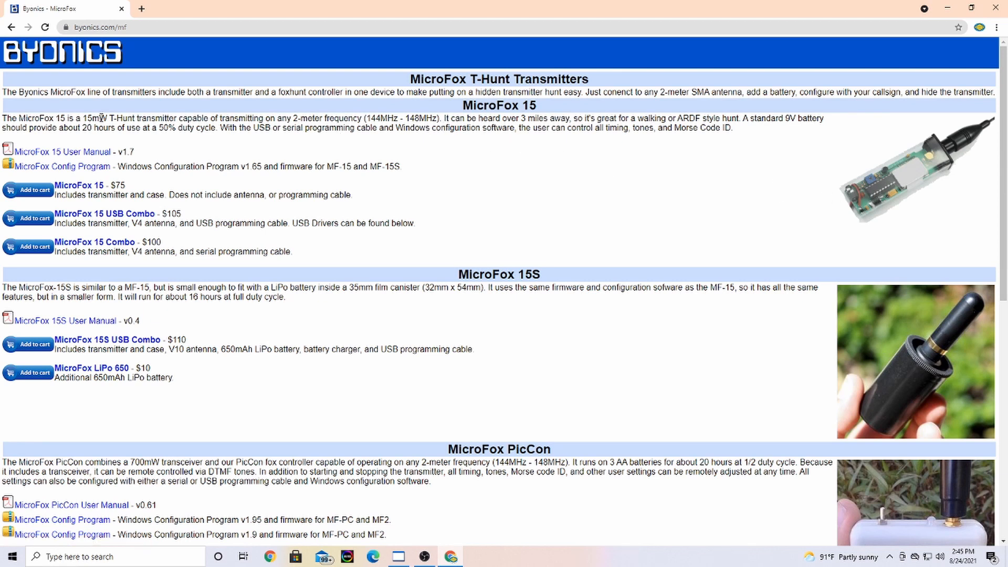
mouse_move(100, 116)
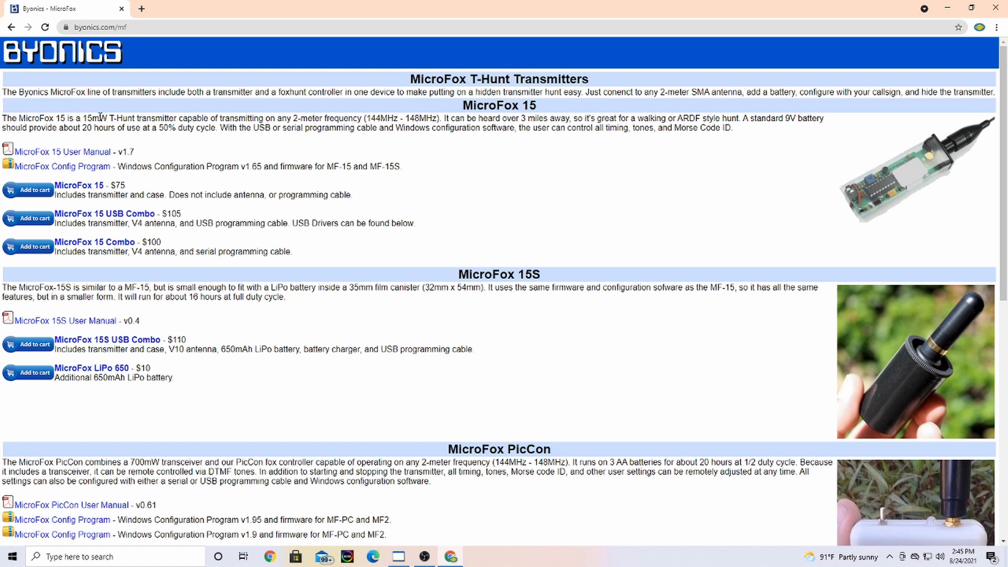
mouse_move(129, 127)
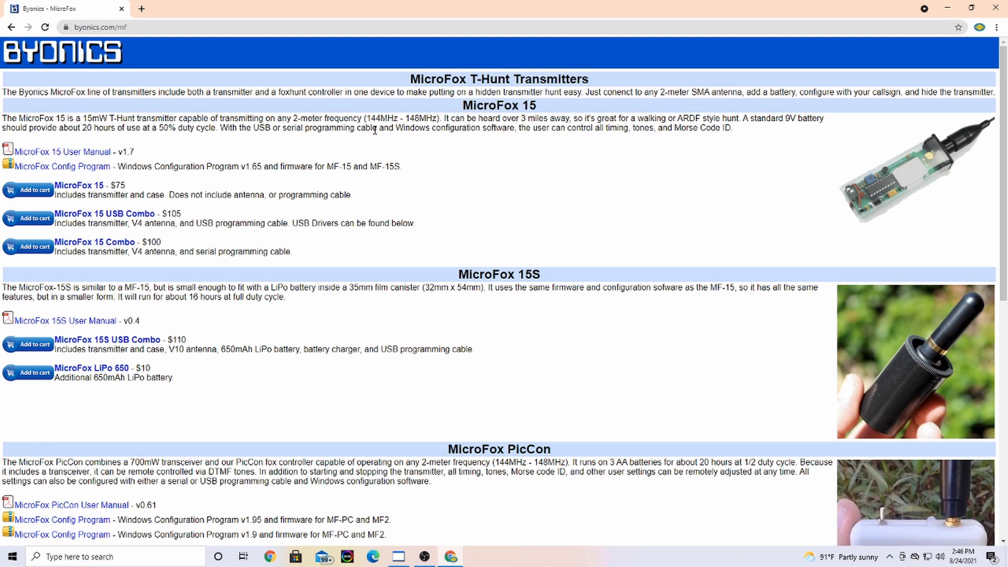
mouse_move(473, 140)
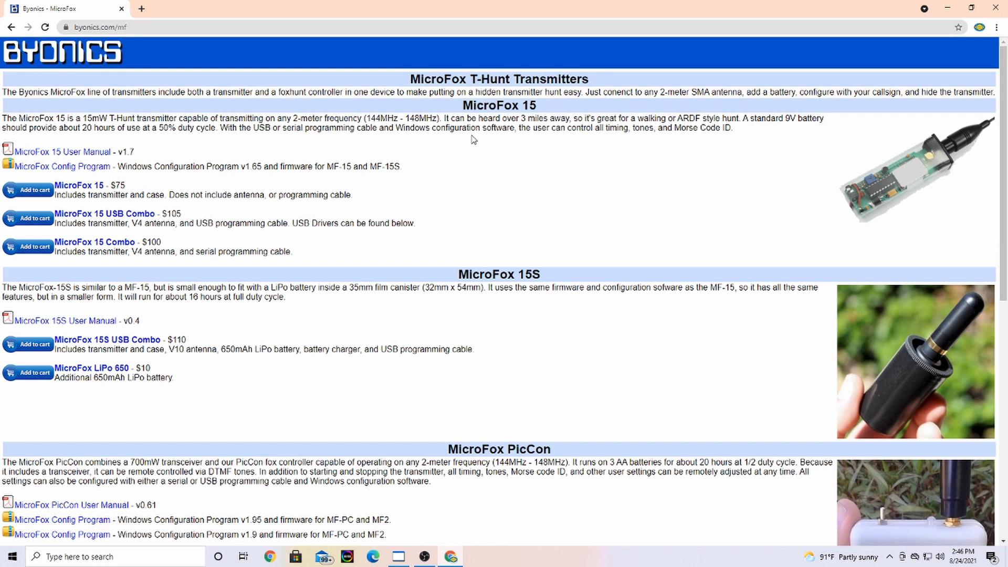
mouse_move(605, 156)
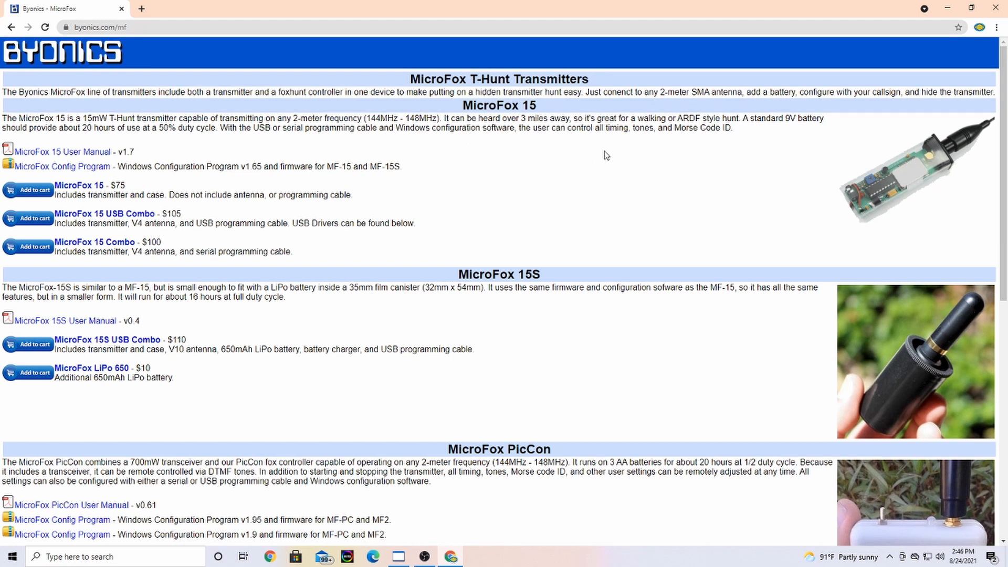
mouse_move(568, 152)
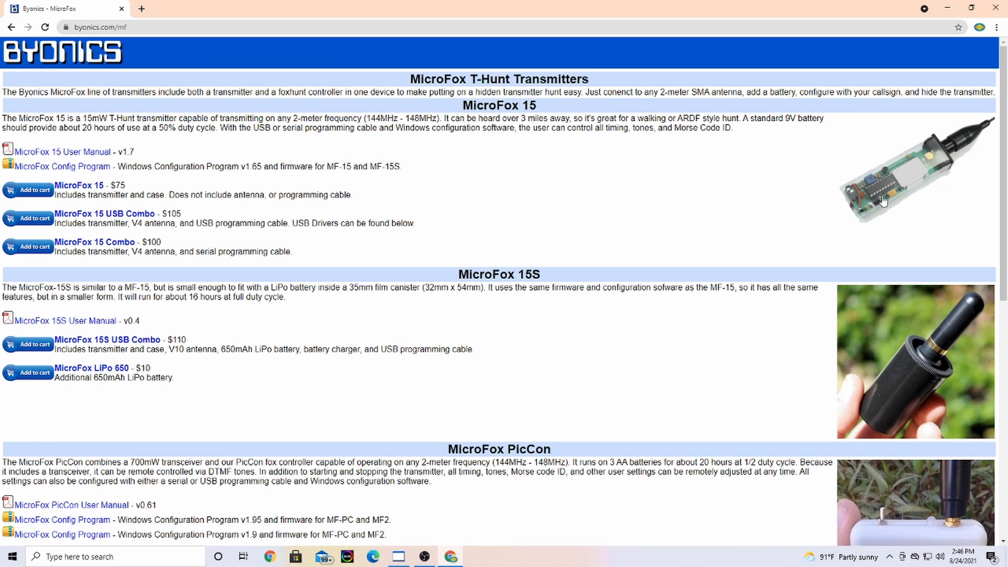
mouse_move(509, 204)
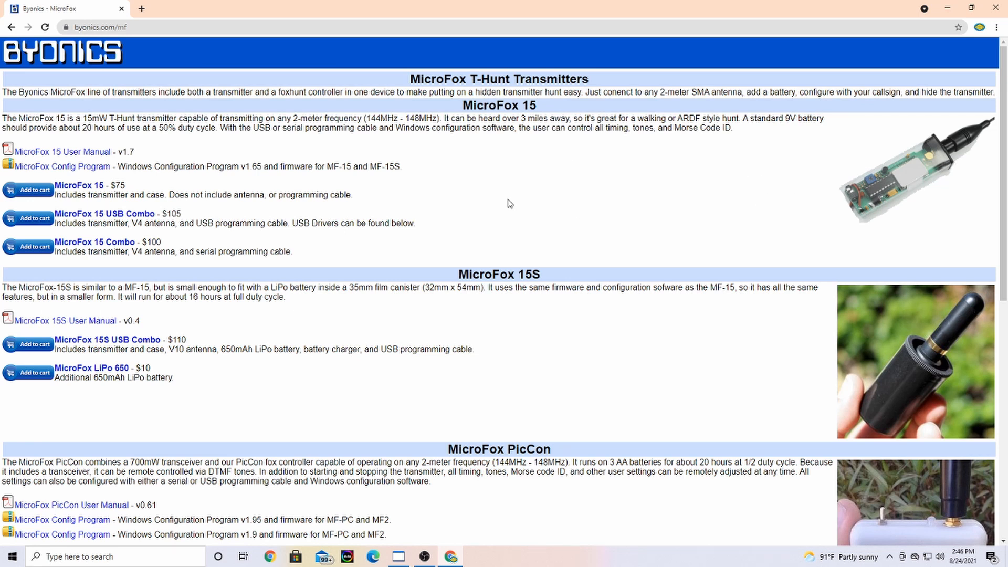
Step: Review the MicroFox2 listing and USB-2.5 cable, then return to the MicroFox 15 section at the page top
double_click(257, 128)
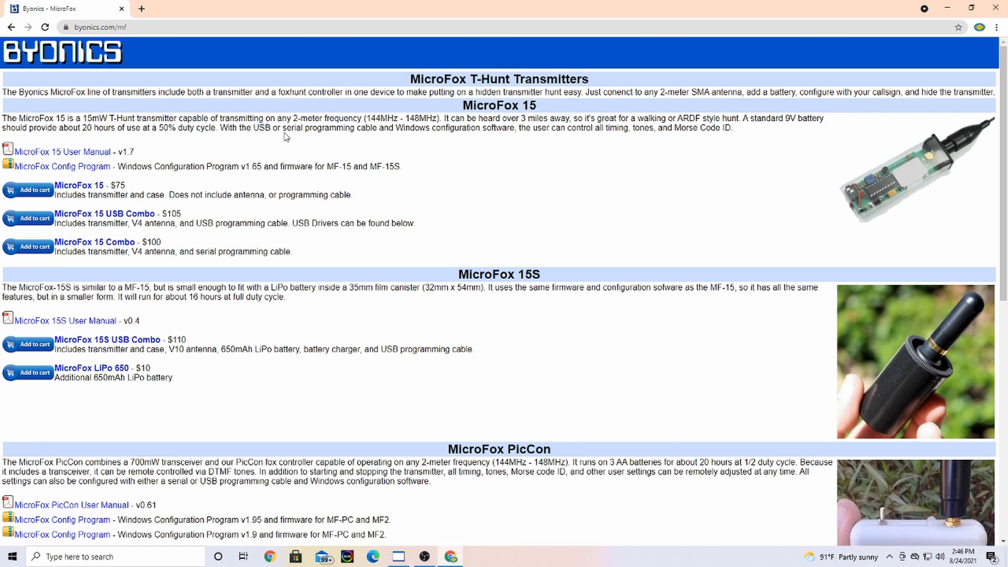
mouse_move(319, 145)
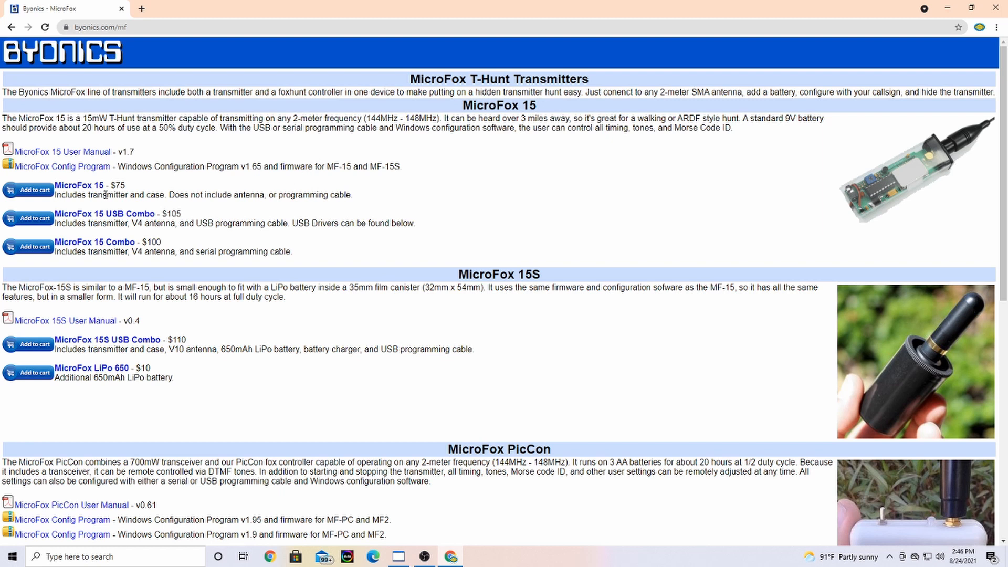
mouse_move(133, 193)
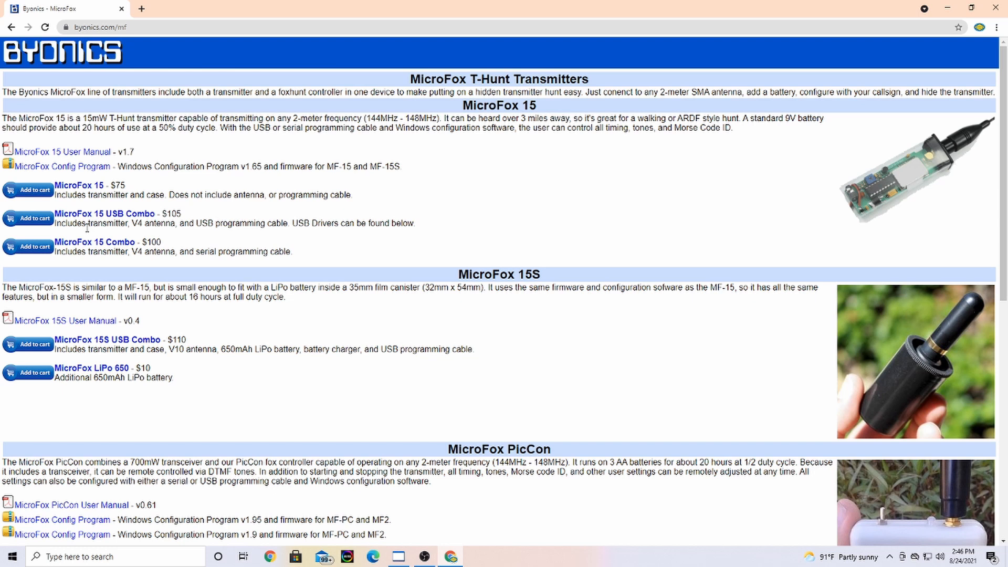
mouse_move(86, 226)
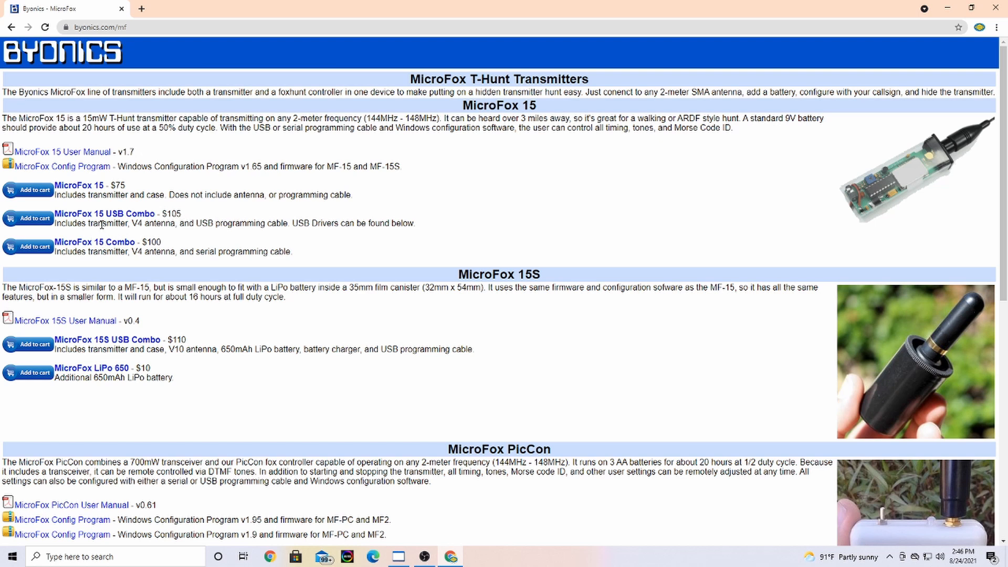
mouse_move(239, 236)
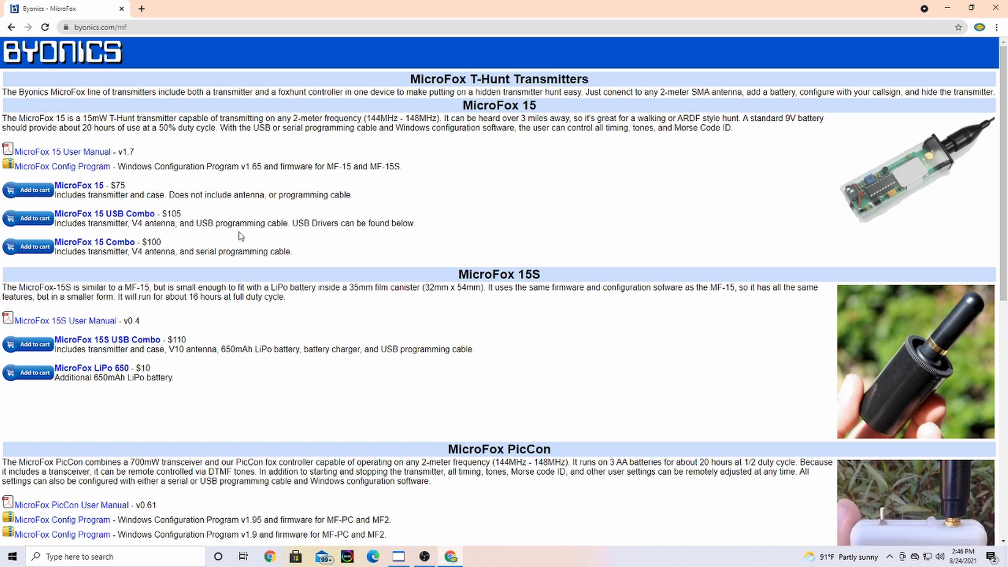
mouse_move(298, 235)
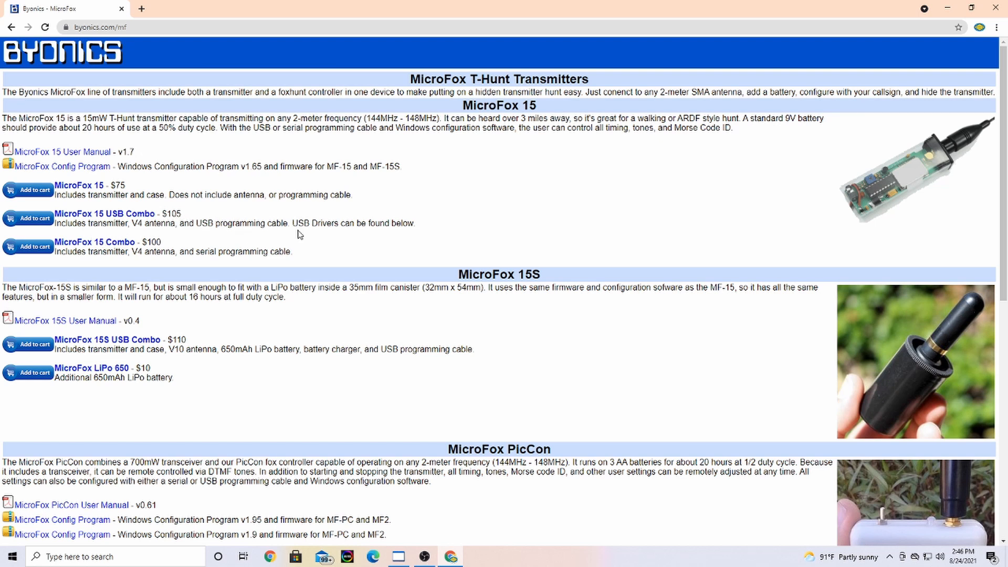
mouse_move(369, 239)
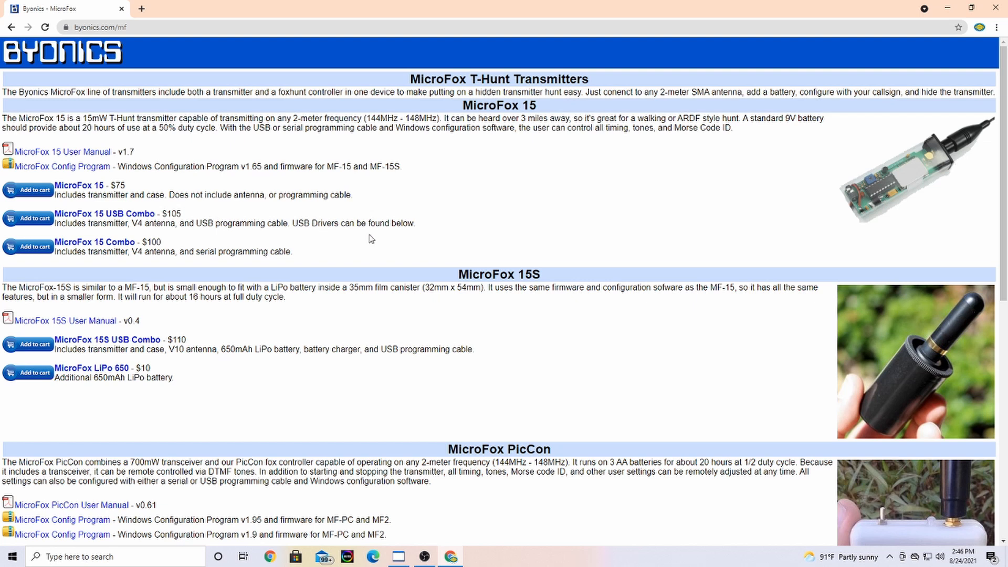
scroll("down", 3)
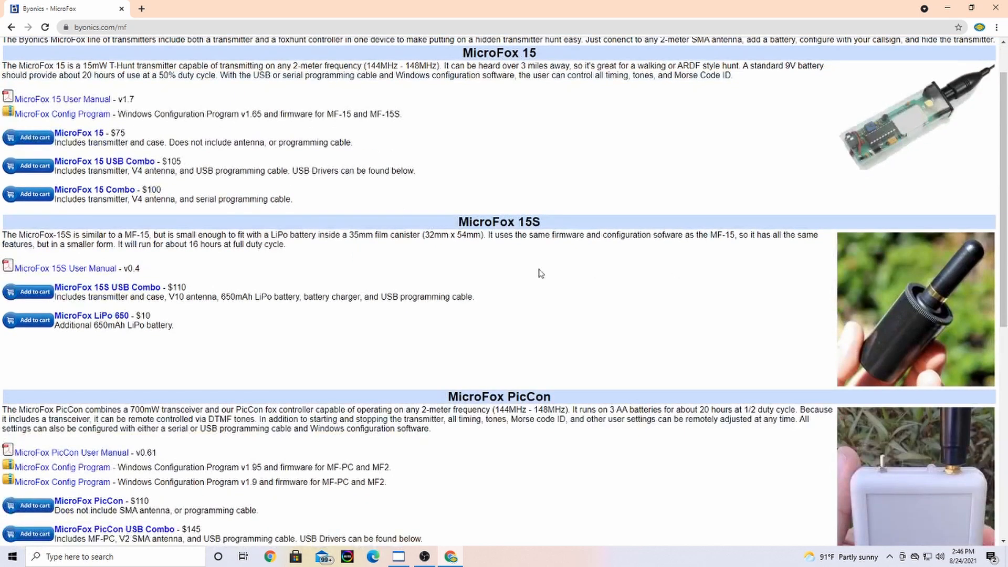
mouse_move(570, 258)
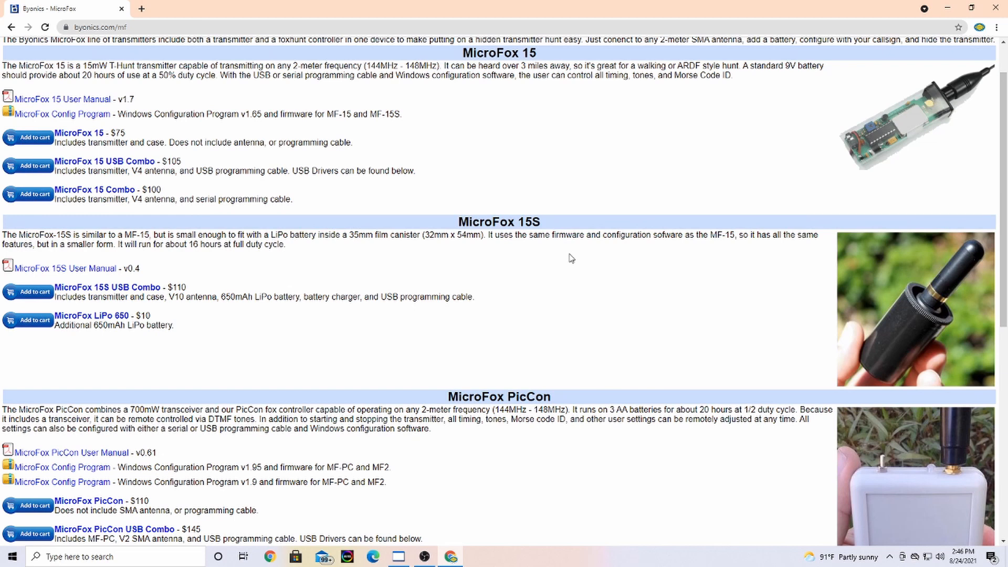
mouse_move(917, 166)
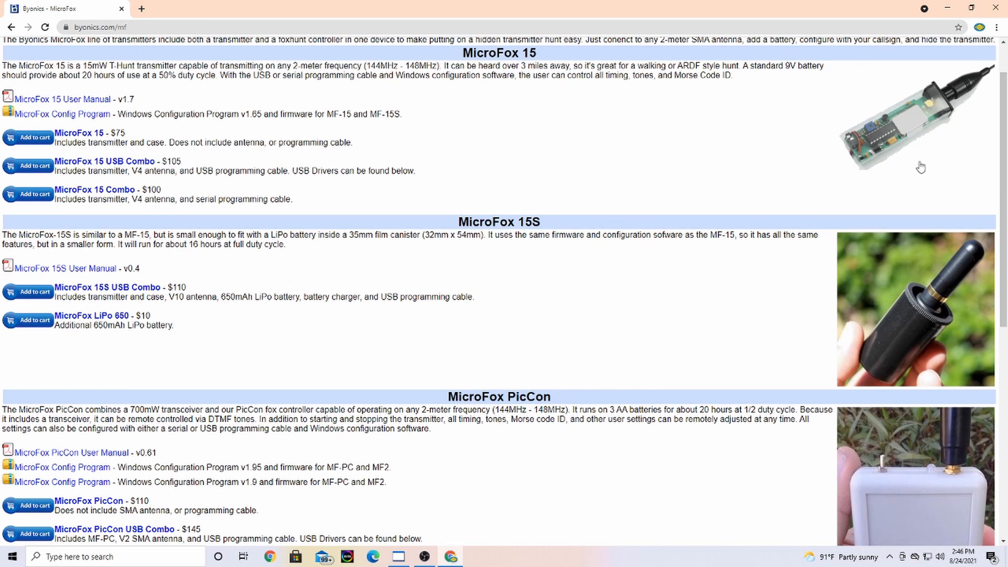
mouse_move(920, 301)
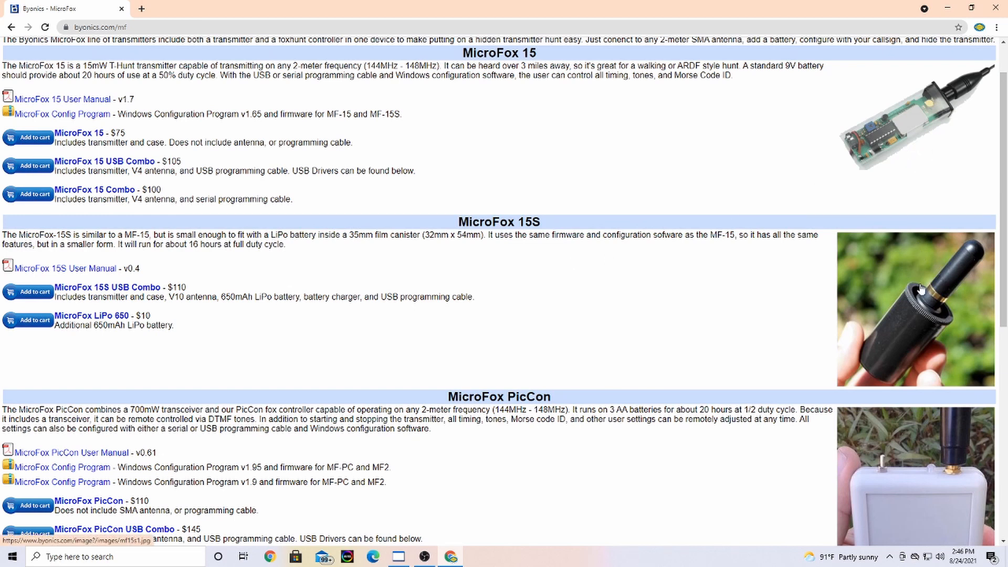
mouse_move(884, 343)
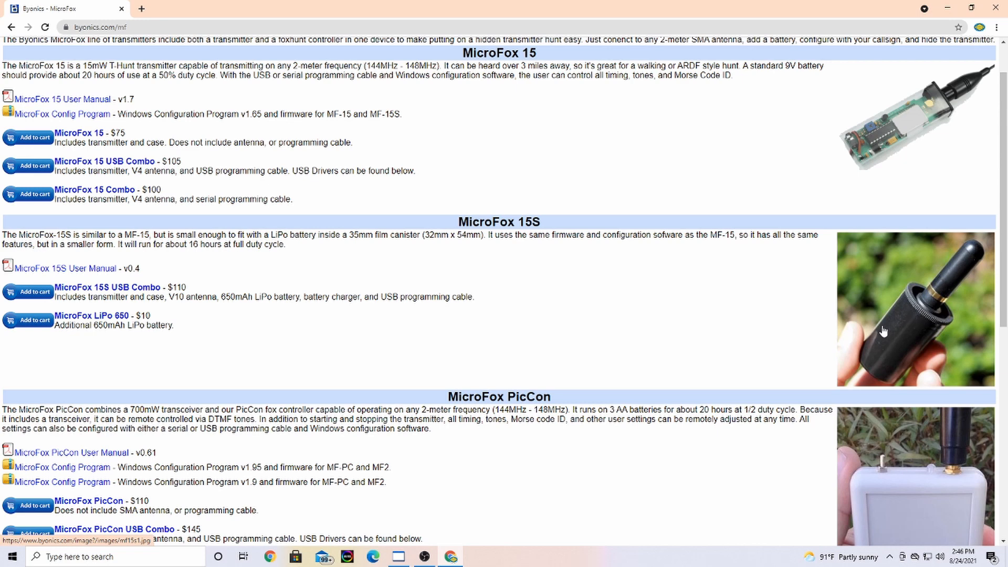
scroll("down", 3)
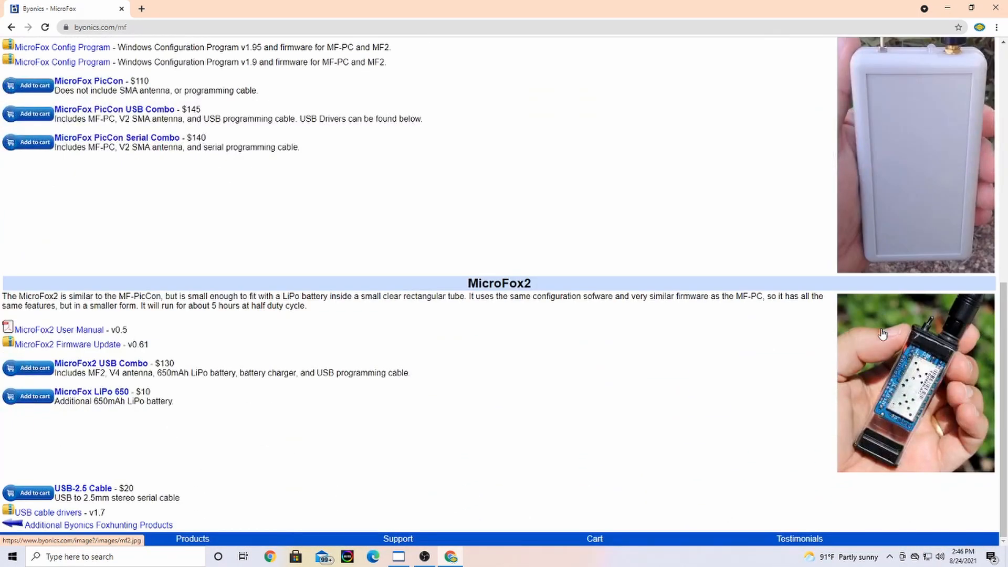
mouse_move(754, 334)
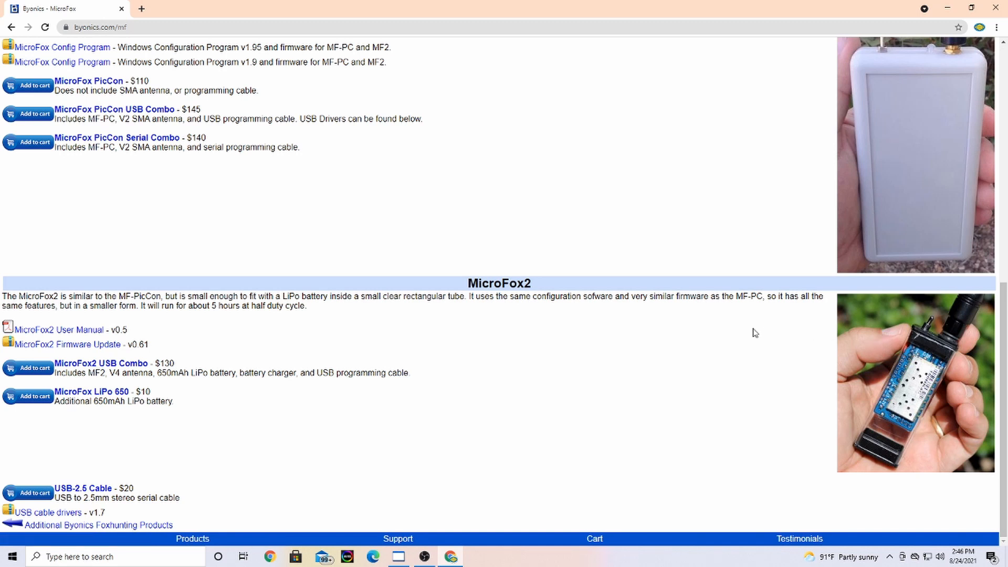
scroll("up", 3)
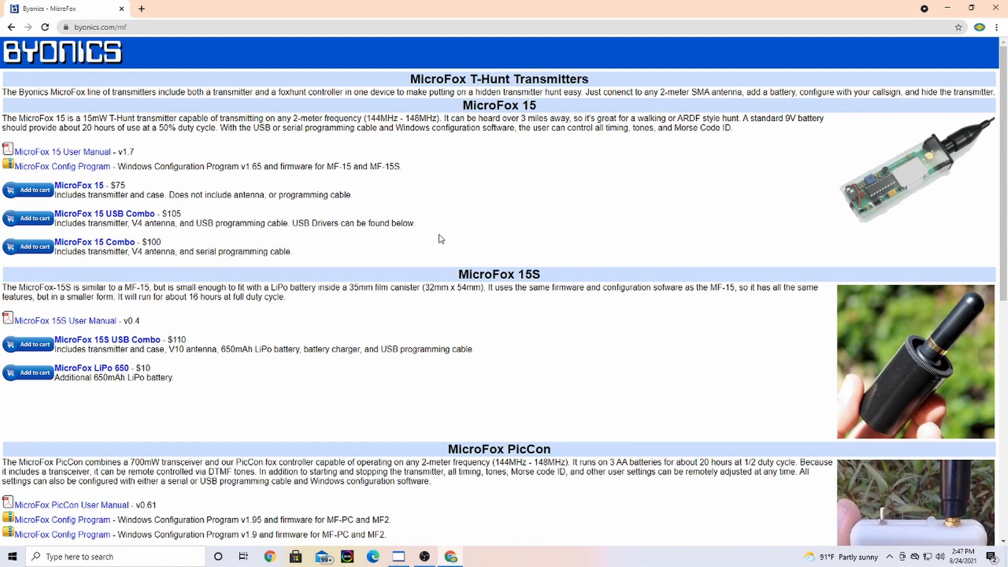
mouse_move(437, 238)
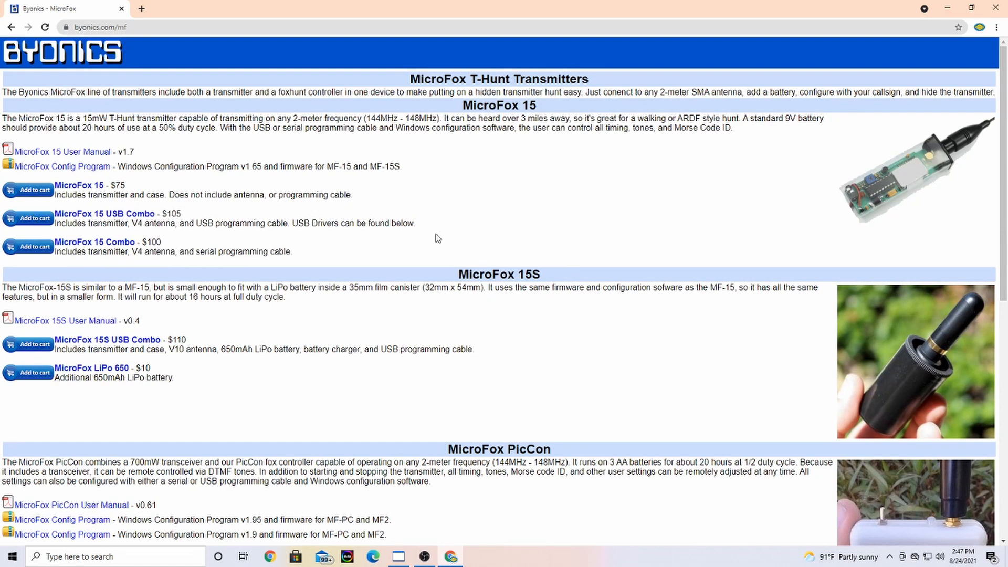
mouse_move(88, 156)
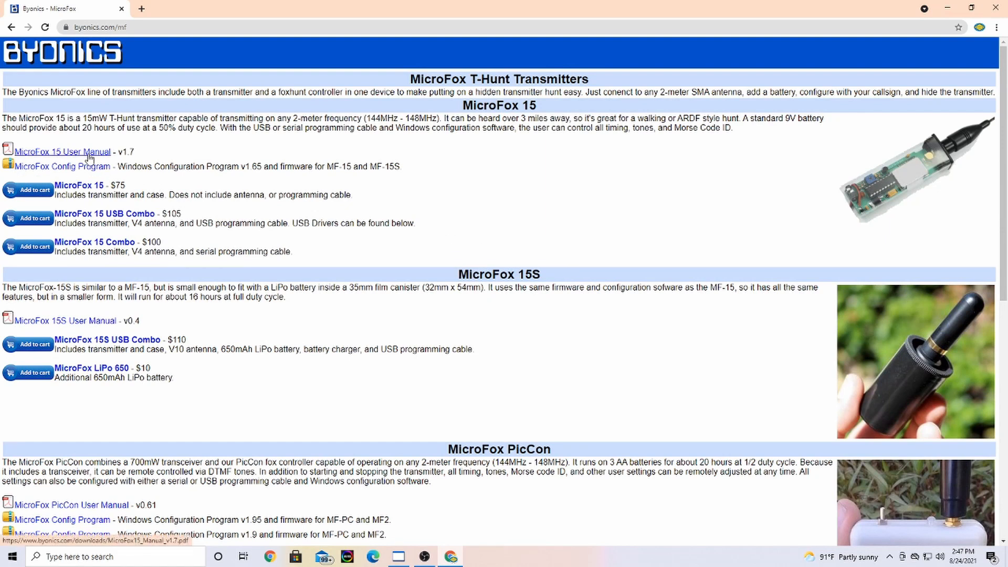
Step: View the MicroFox 15 User Manual PDF, reading down past the schematic to the Notes on page 2
left_click(62, 151)
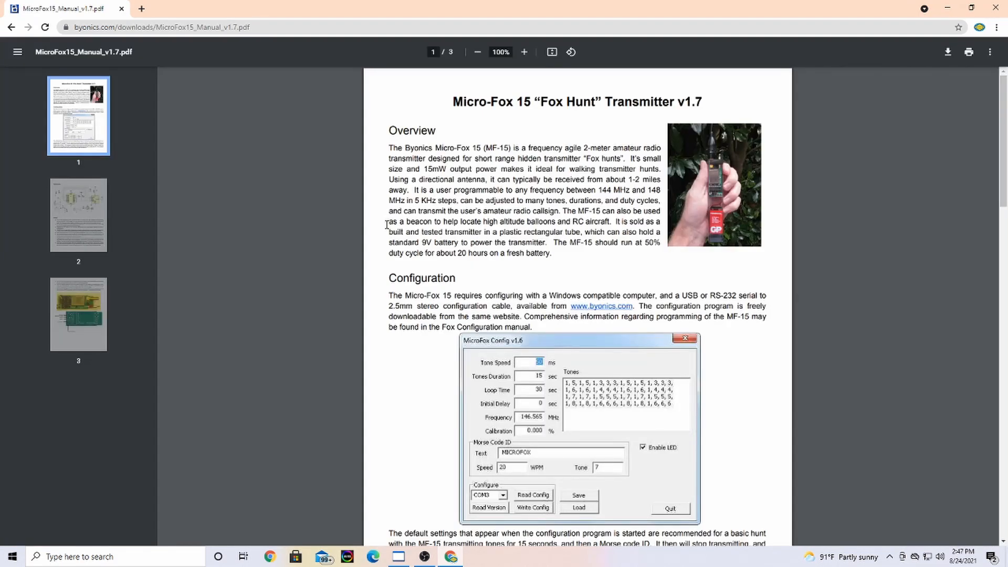
scroll("down", 3)
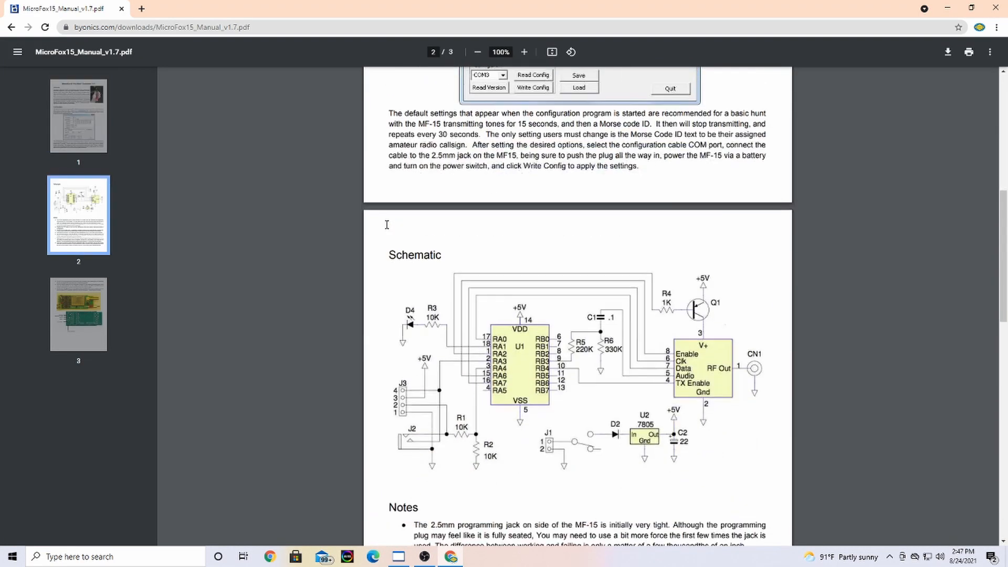
scroll("down", 3)
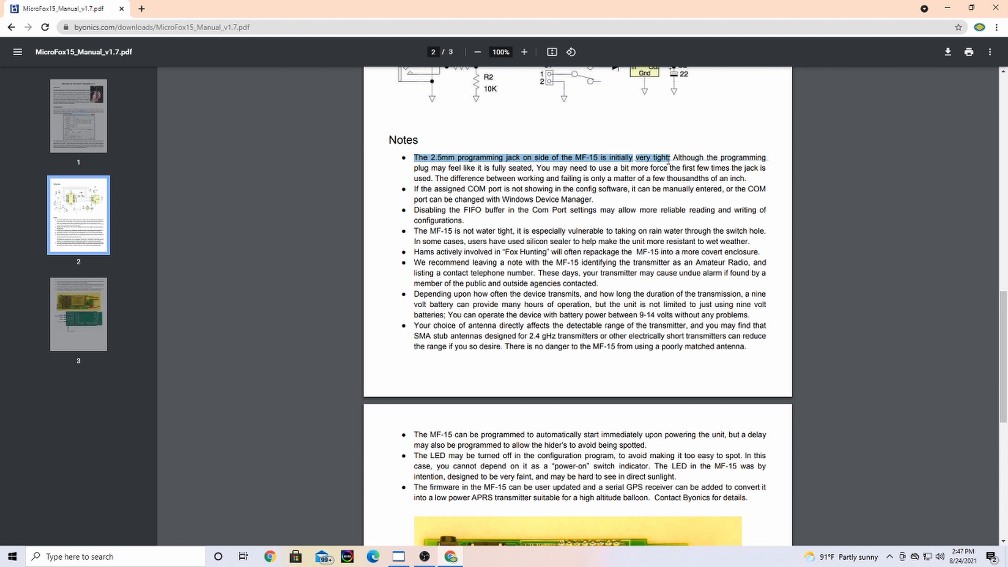
Step: Highlight the programming-jack notes, read the remaining notes on page 3, and go back to the MicroFox page
left_click_drag(669, 158, 697, 189)
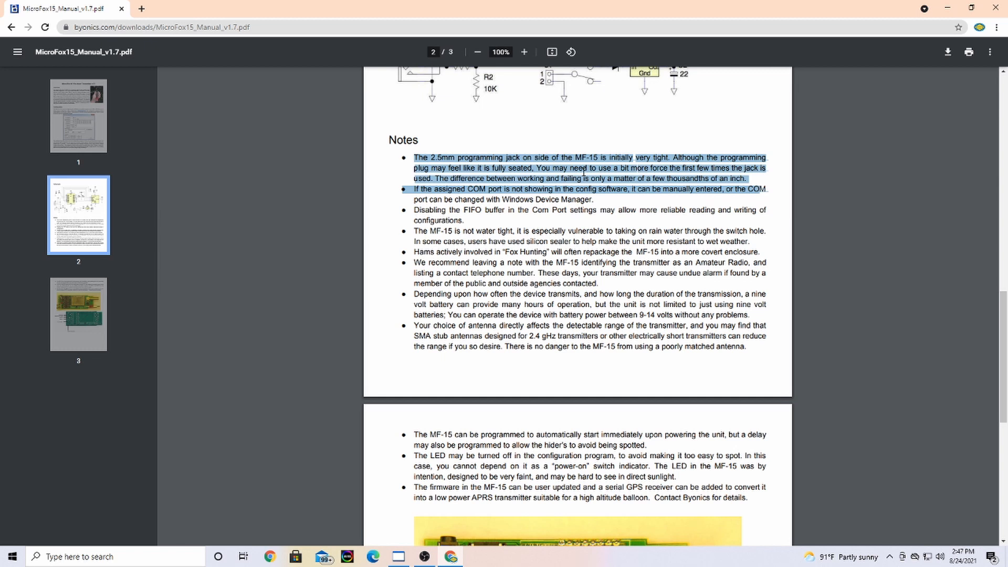
mouse_move(609, 215)
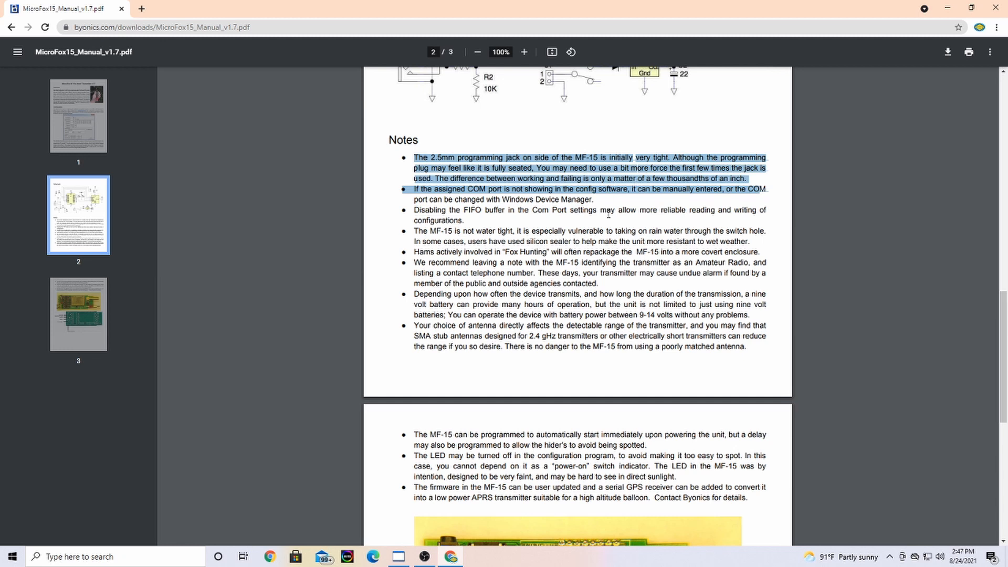
scroll("down", 3)
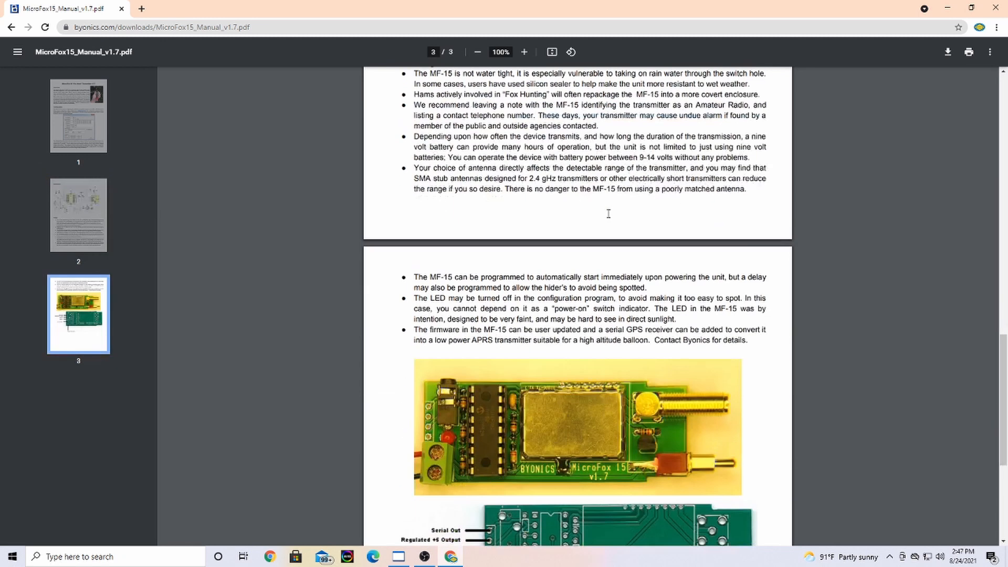
scroll("down", 3)
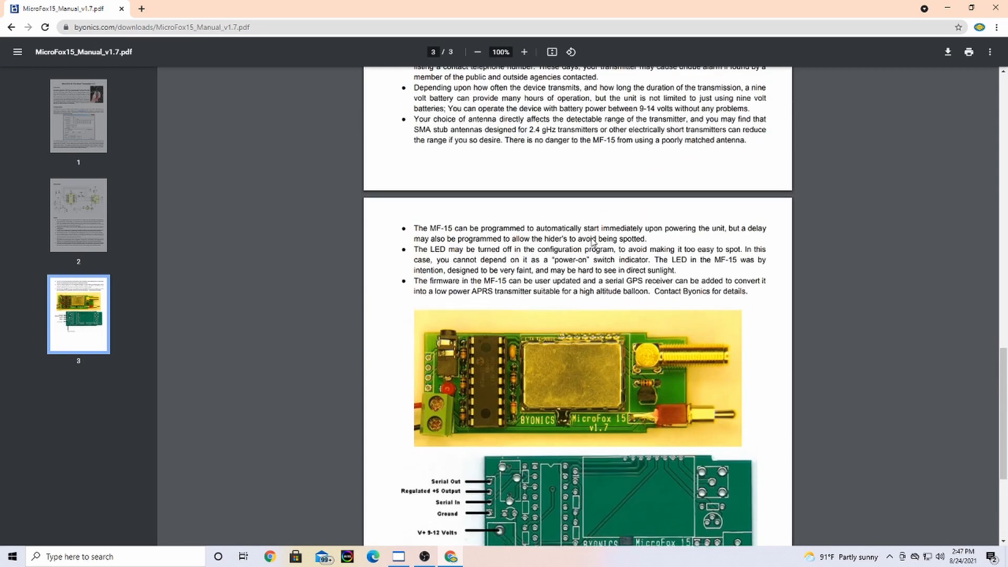
left_click(78, 116)
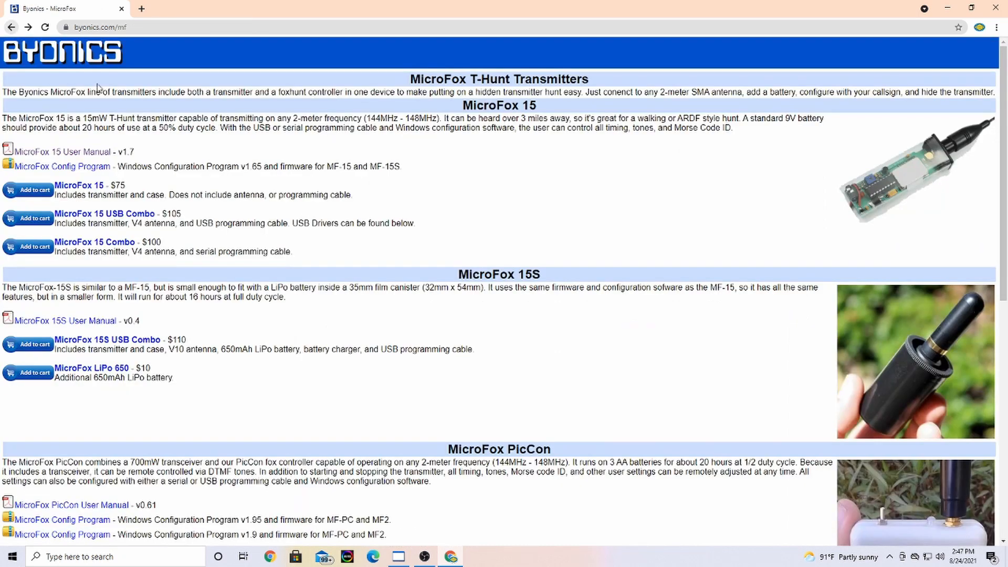
Step: Download the MicroFox Config Program v1.65 zip for the MF-15 and view its five files
left_click(61, 166)
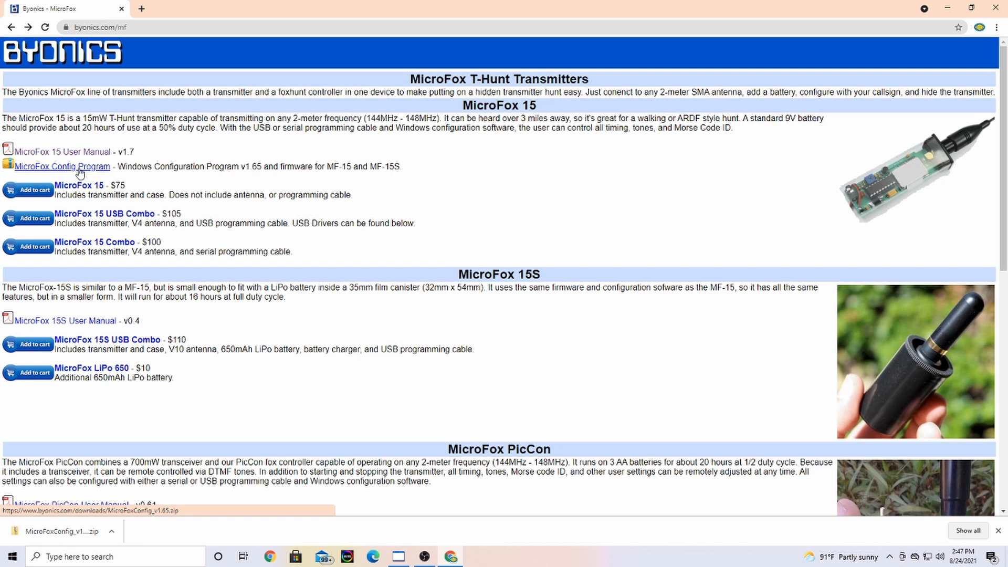
mouse_move(274, 193)
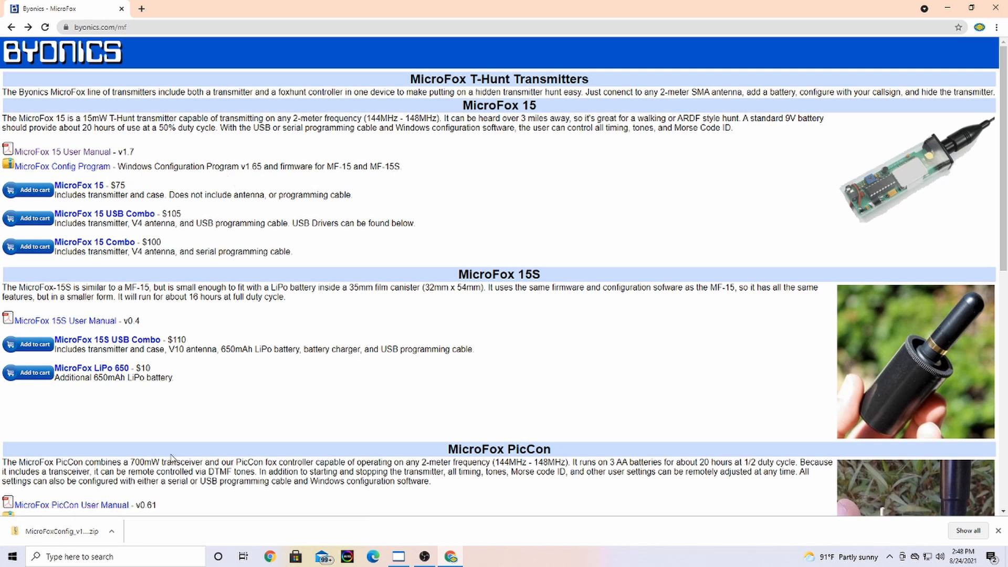
left_click(112, 532)
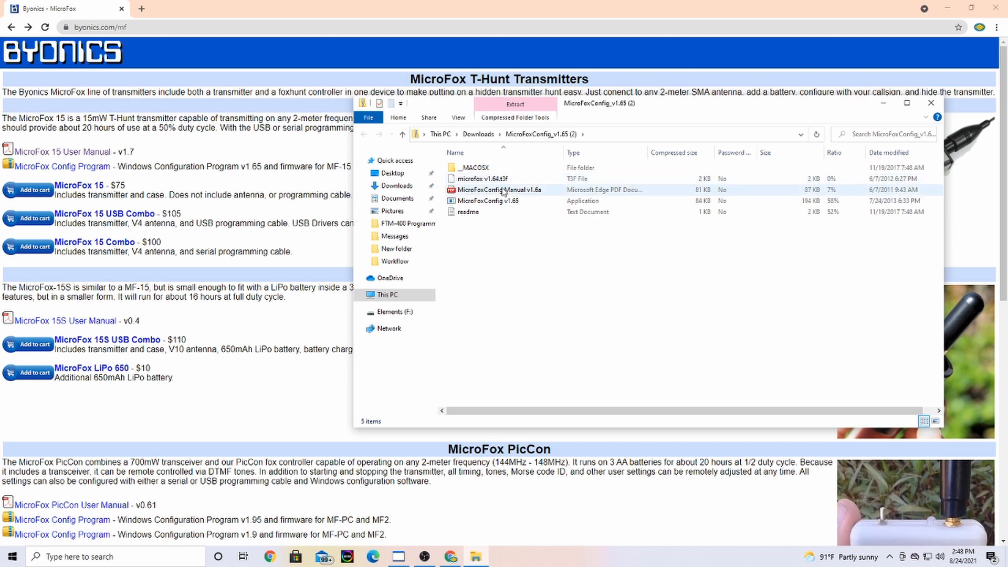
Step: Launch the MicroFoxConfig v1.65 application from the downloaded archive
left_click(487, 200)
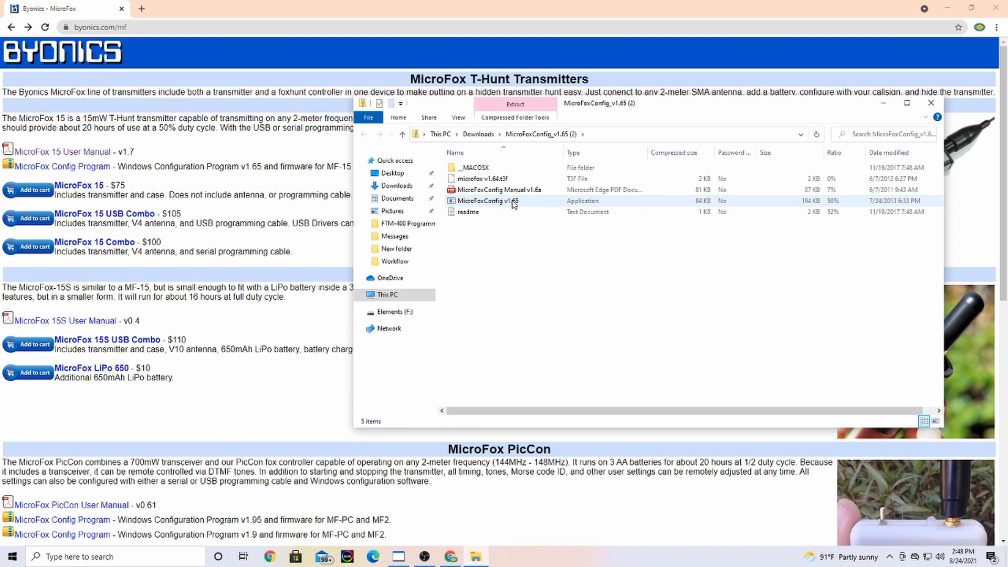
mouse_move(525, 202)
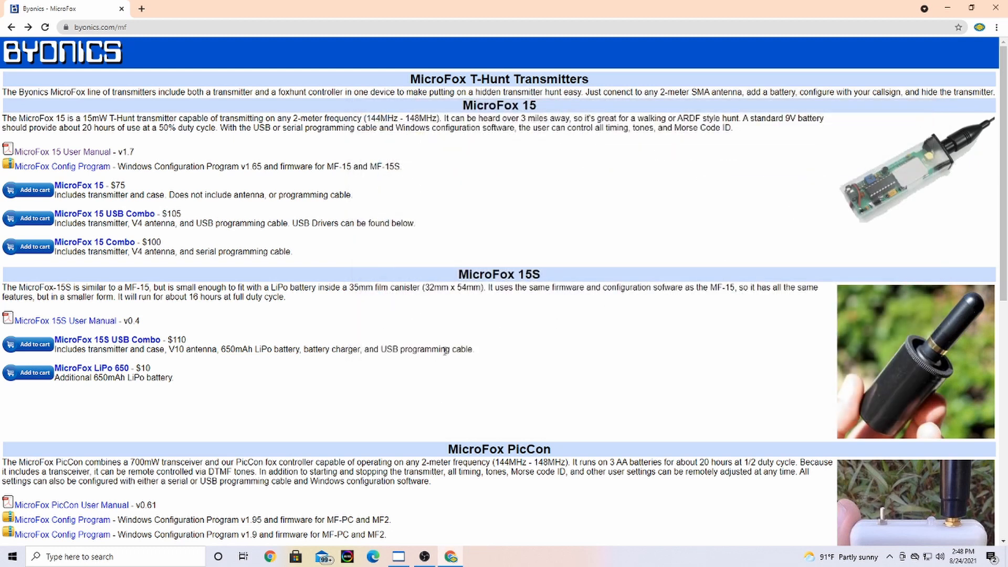
mouse_move(451, 361)
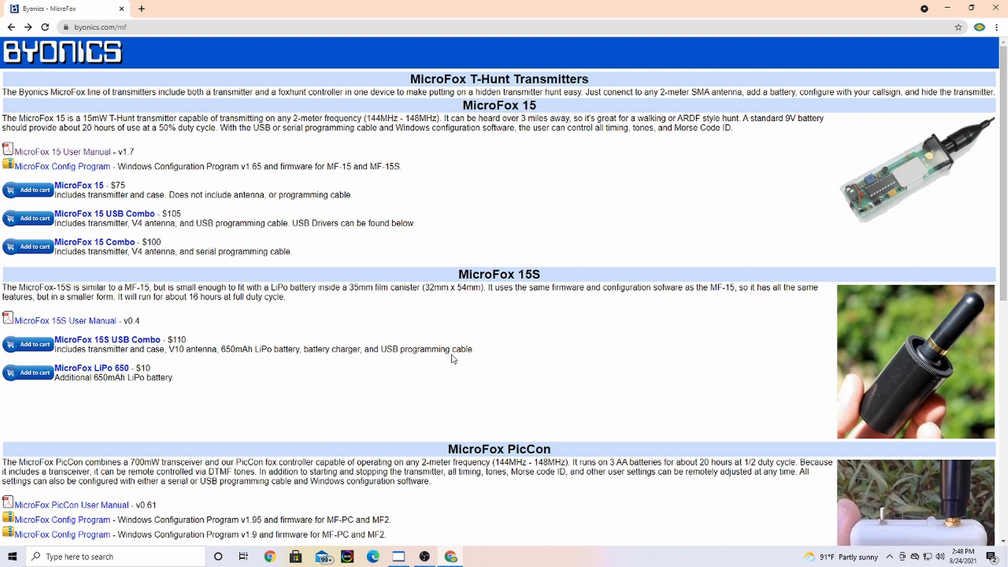
mouse_move(659, 227)
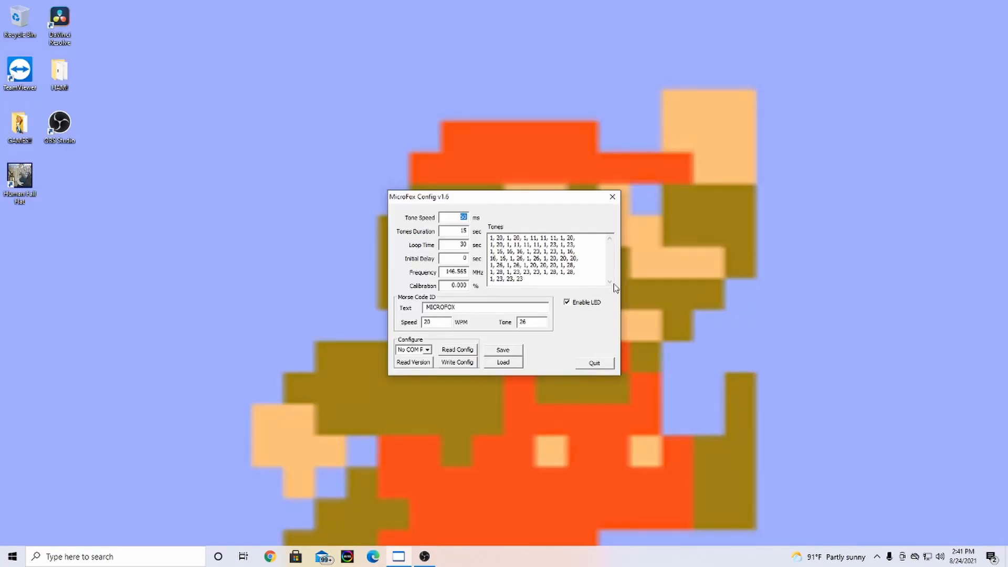
mouse_move(610, 290)
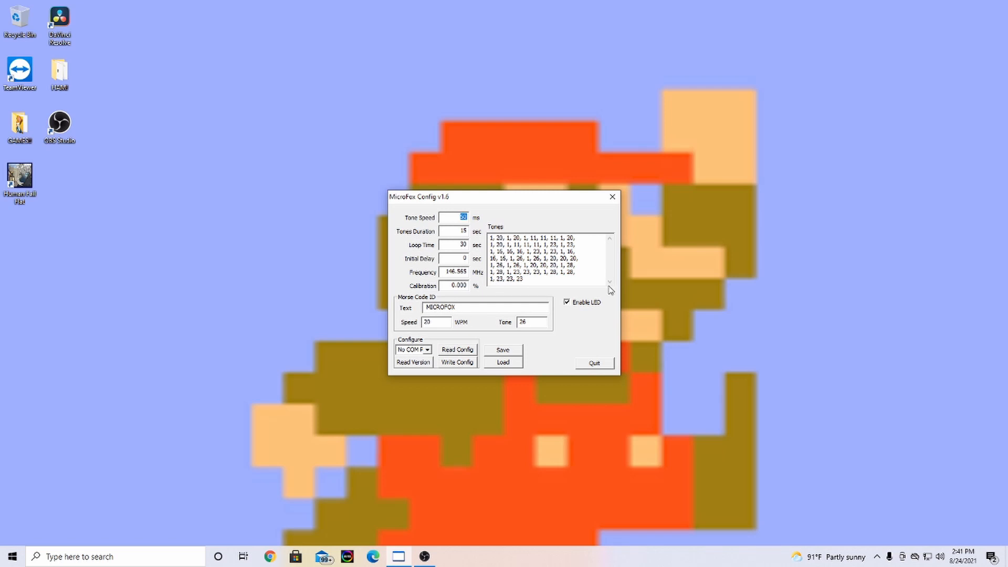
mouse_move(591, 285)
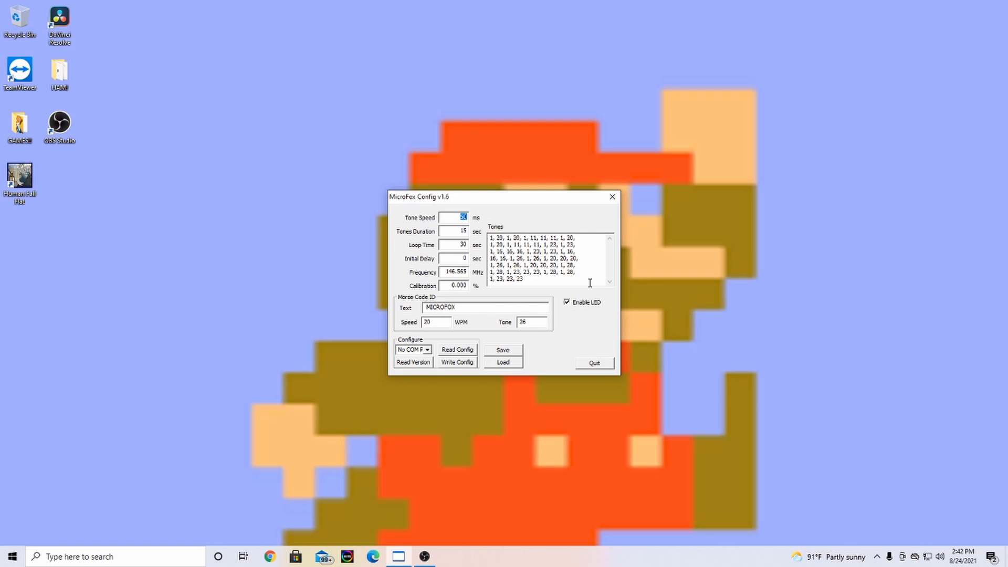
mouse_move(601, 278)
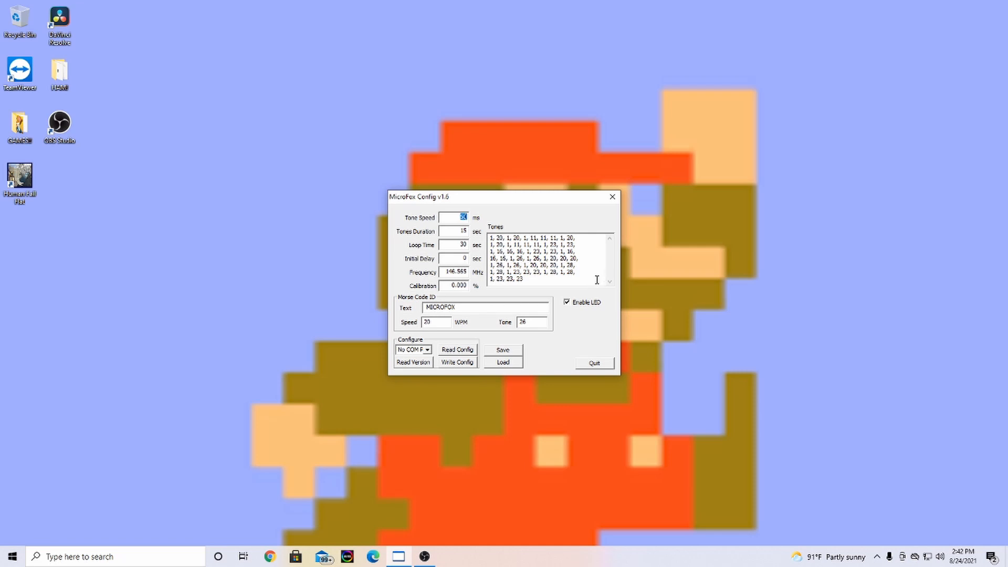
mouse_move(593, 273)
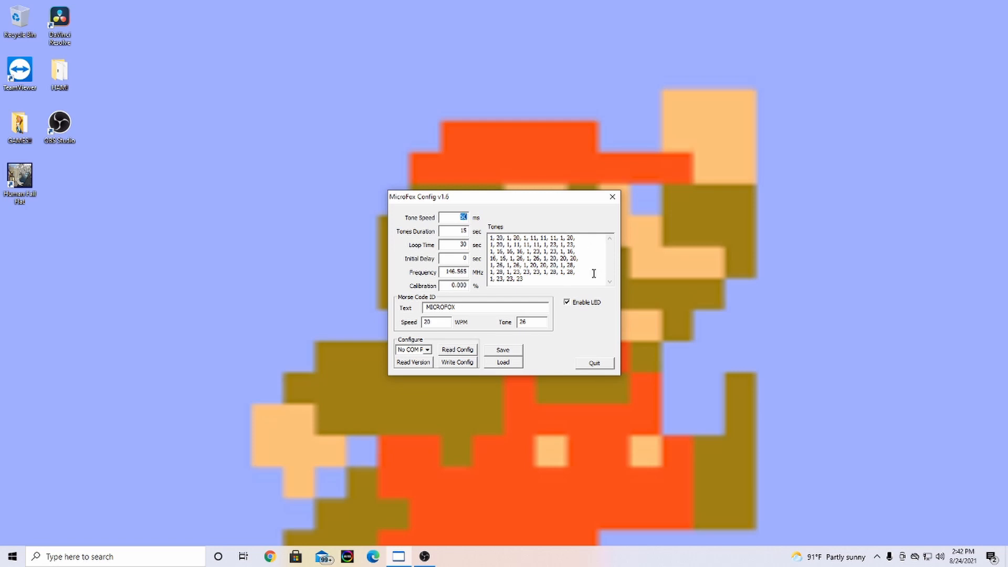
mouse_move(450, 245)
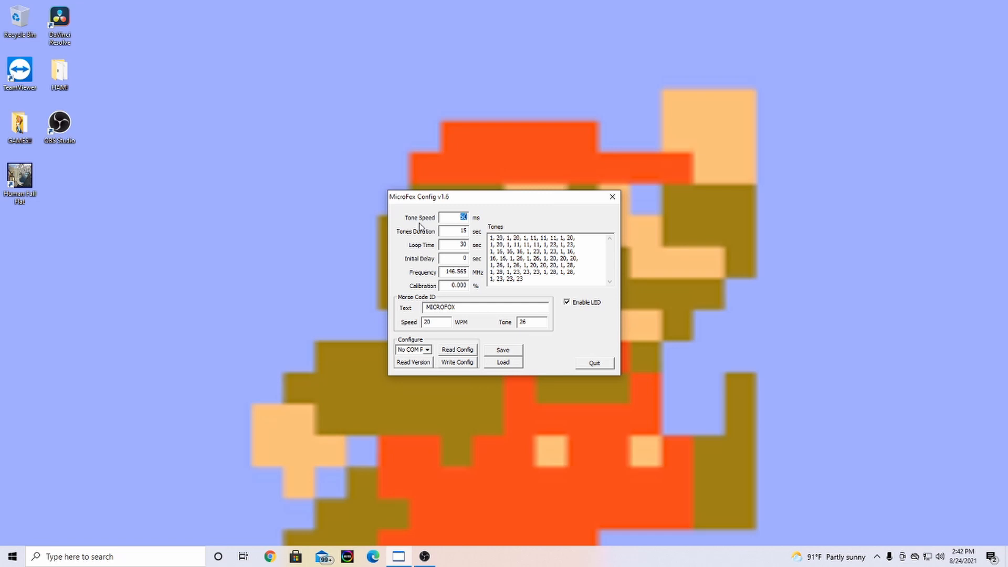
mouse_move(426, 245)
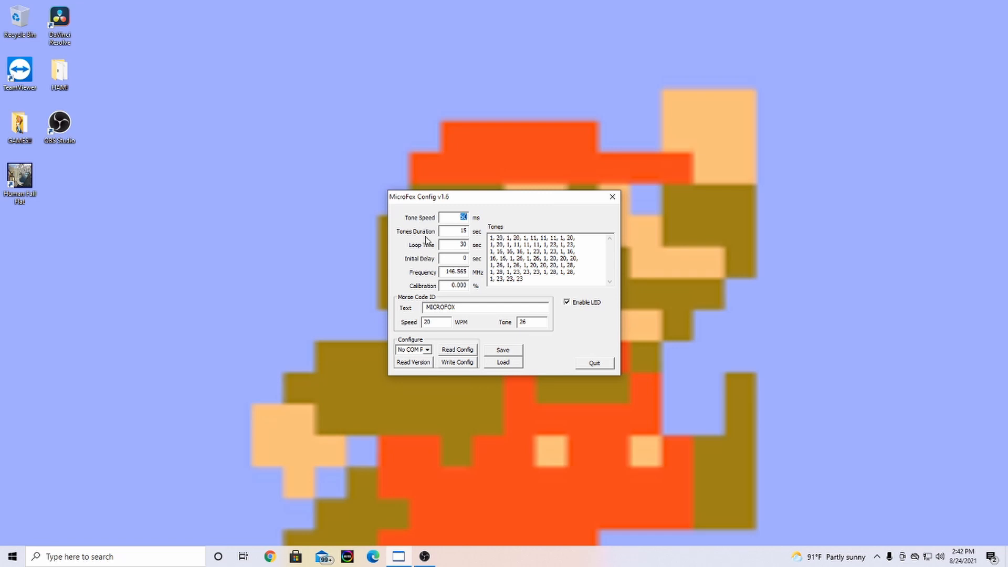
mouse_move(431, 255)
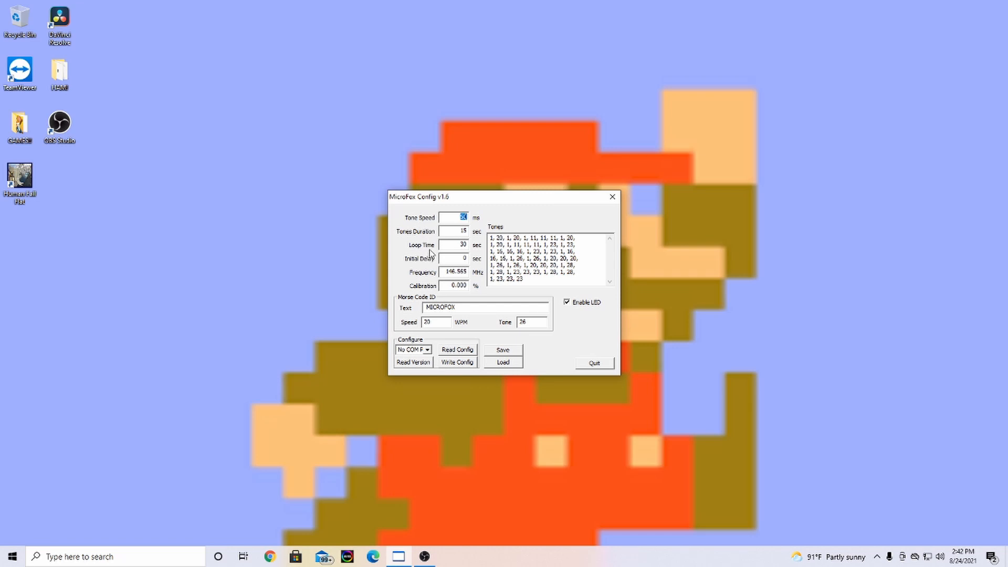
mouse_move(424, 270)
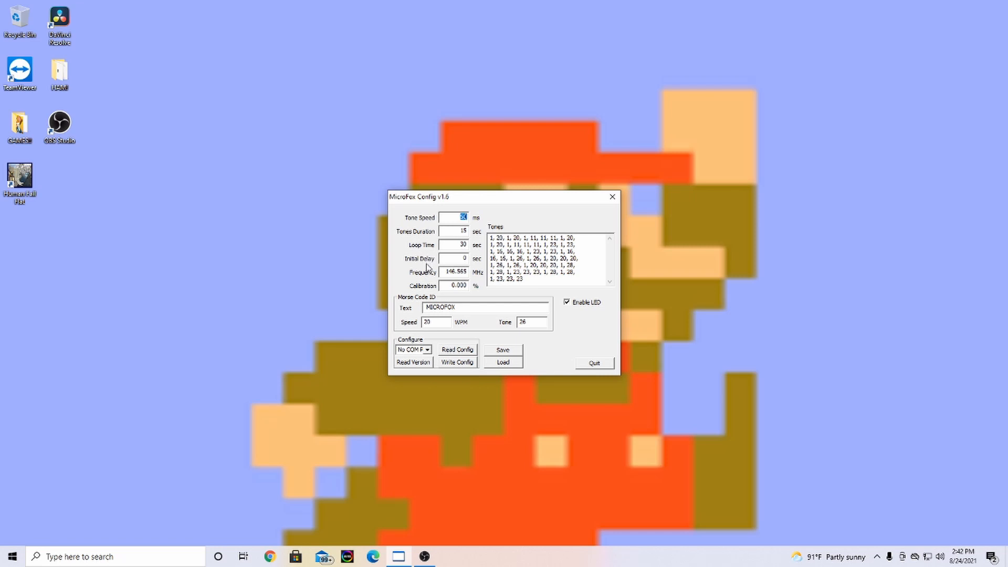
mouse_move(426, 285)
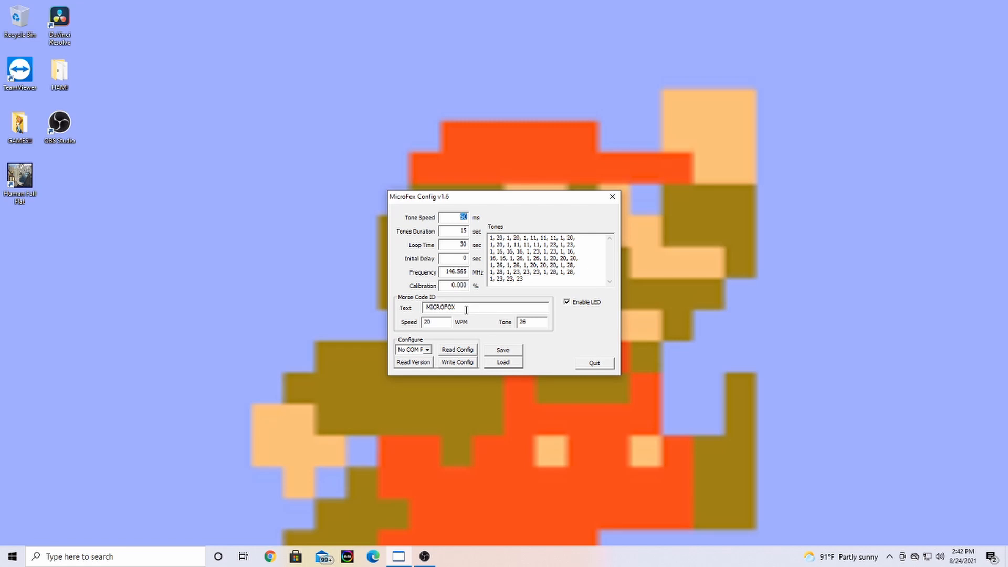
mouse_move(435, 323)
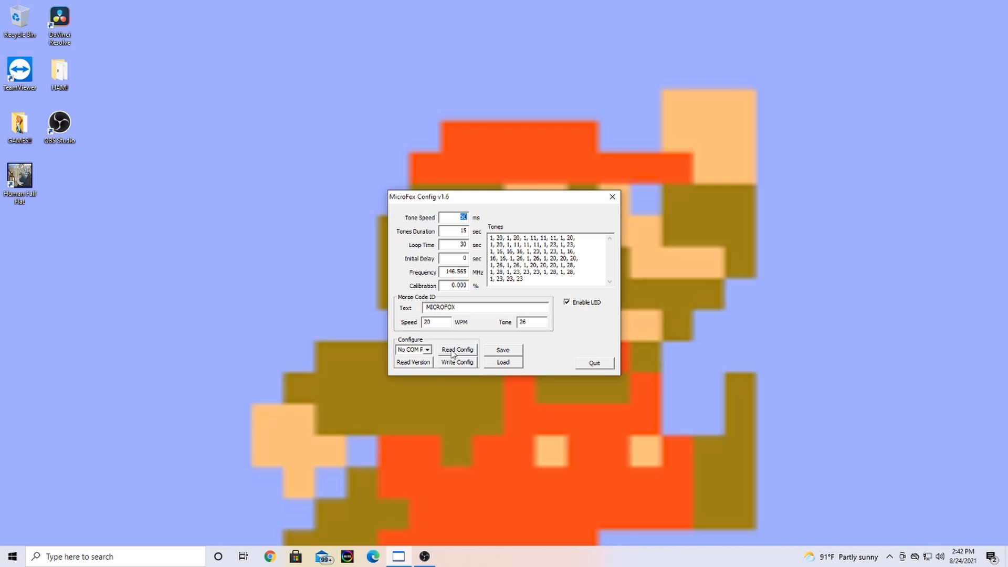
Step: Load config1.mf1 from Documents, showing KC9OZA Morse ID, 25 s tones and 60 s loop and delay
left_click(426, 350)
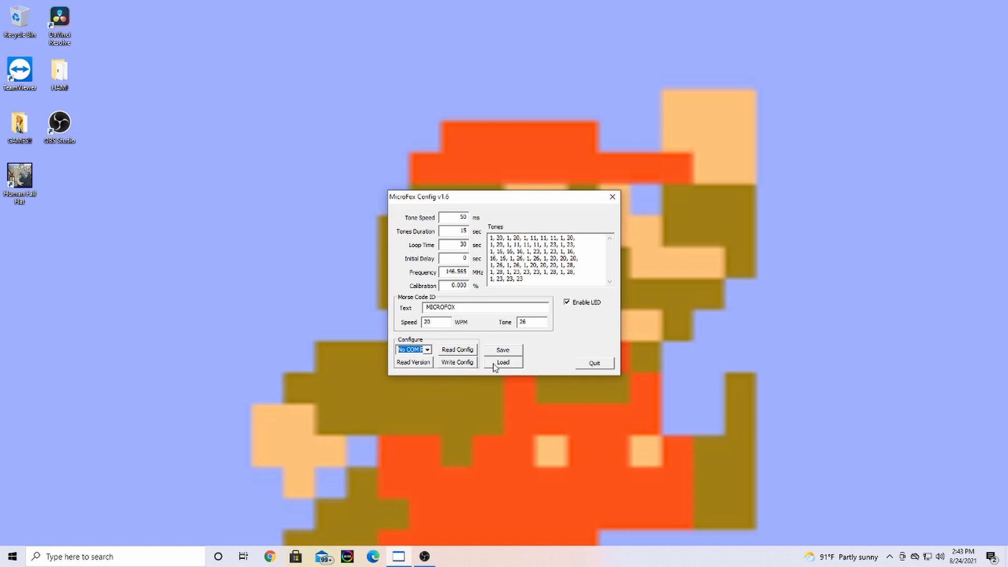
left_click(502, 362)
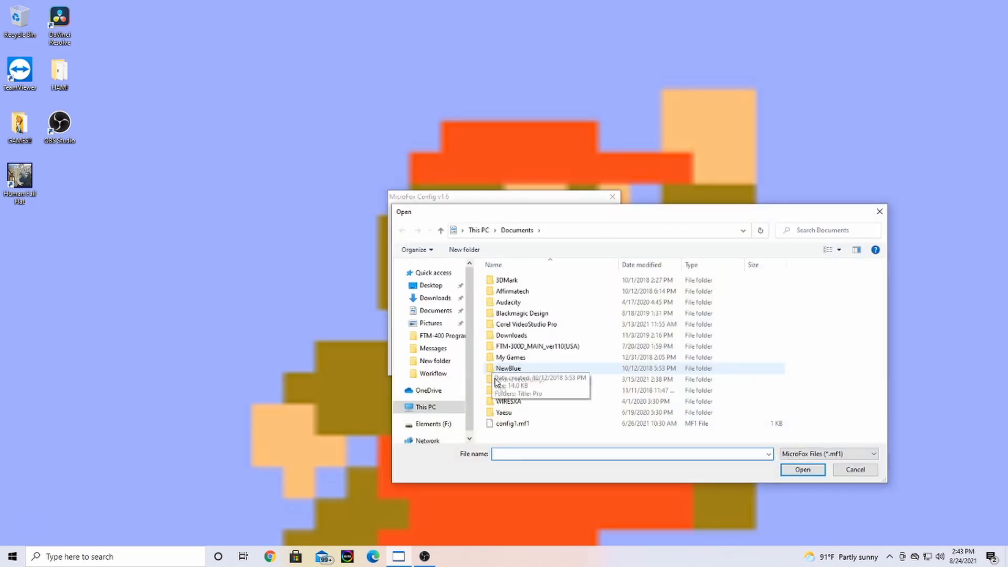
left_click(512, 423)
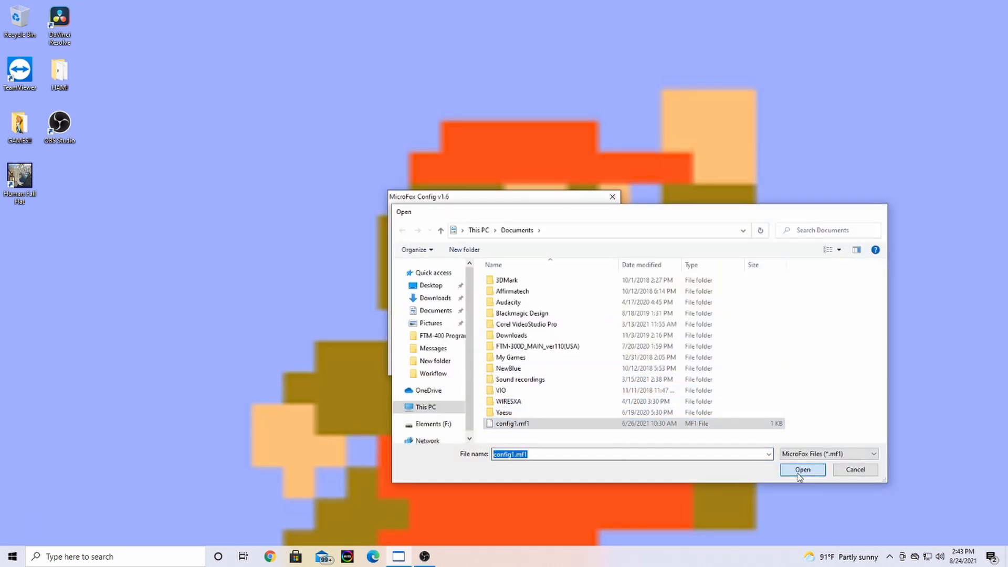
left_click(802, 469)
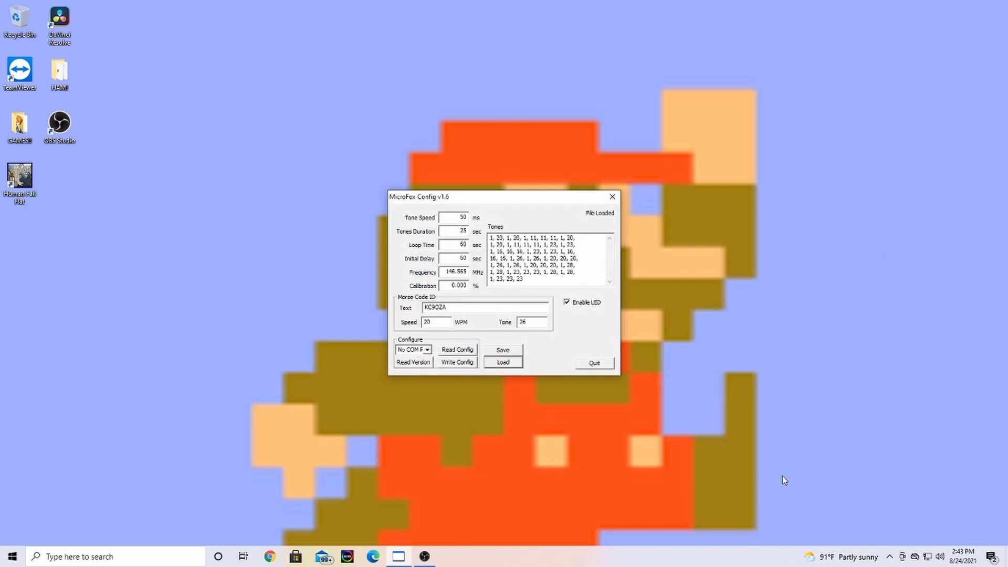
mouse_move(445, 333)
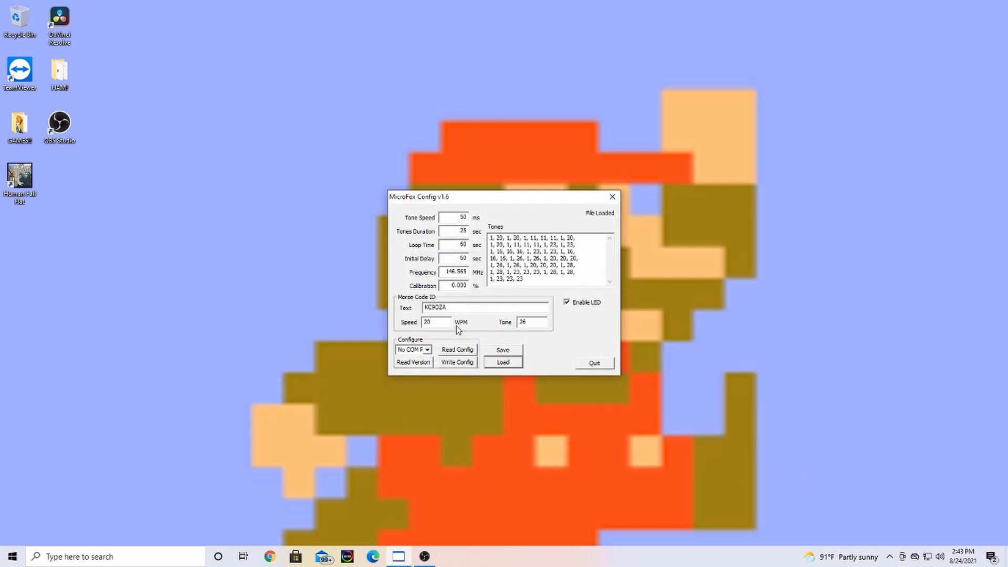
mouse_move(464, 307)
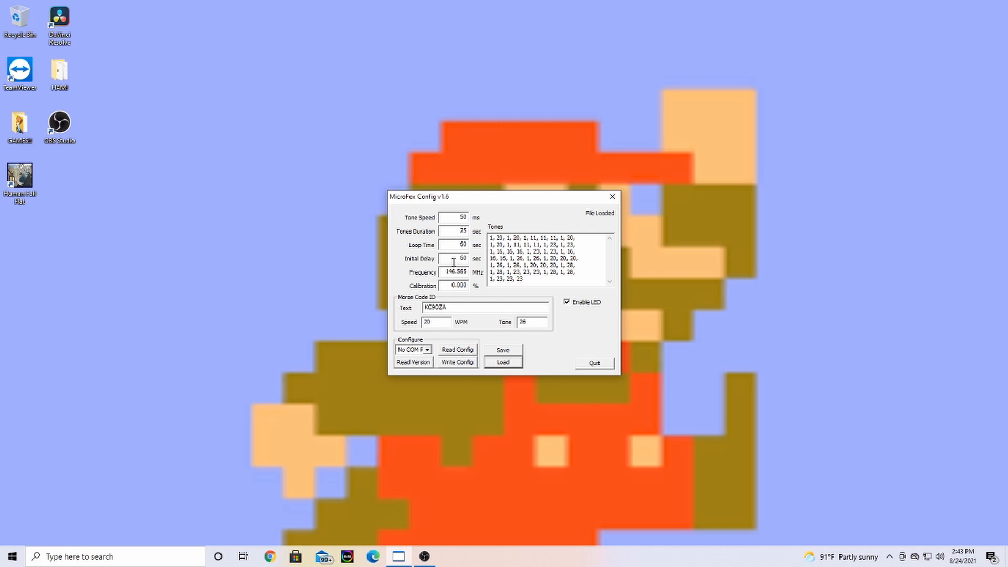
mouse_move(464, 365)
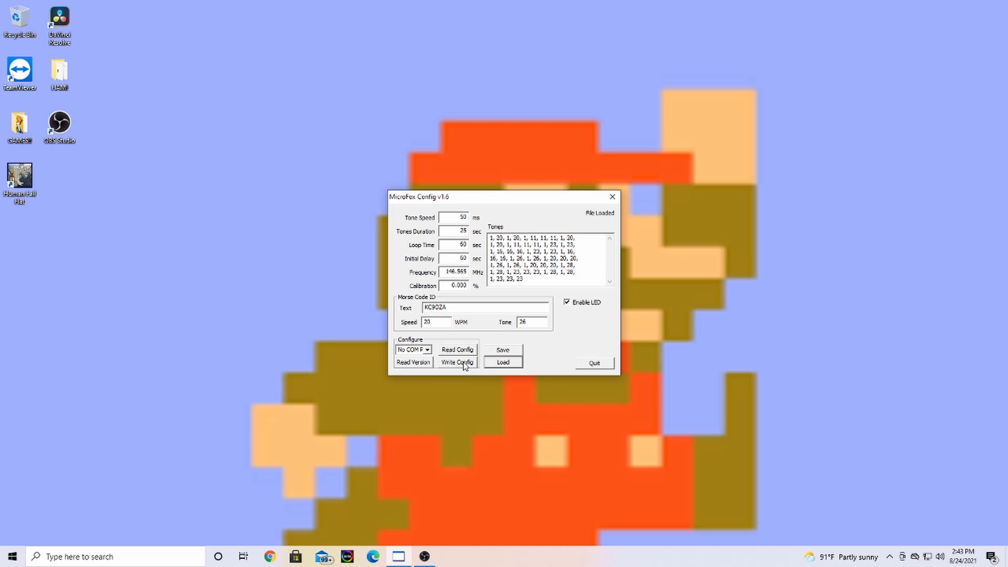
mouse_move(494, 296)
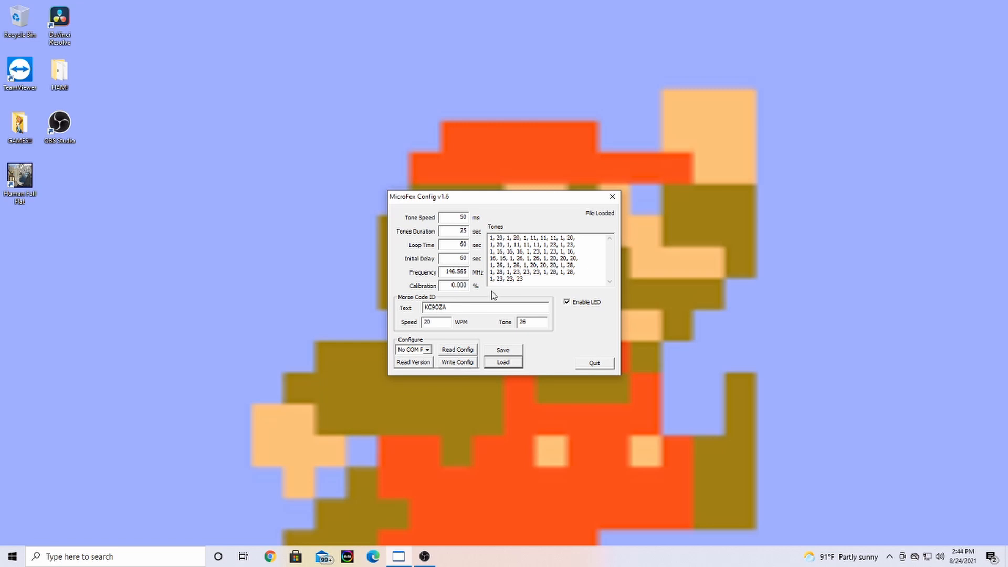
mouse_move(532, 357)
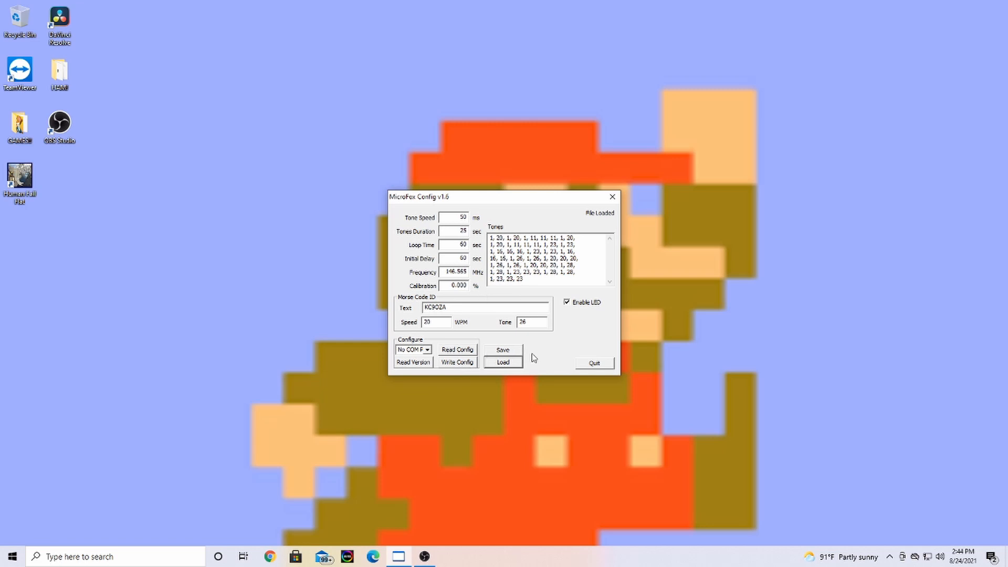
mouse_move(548, 359)
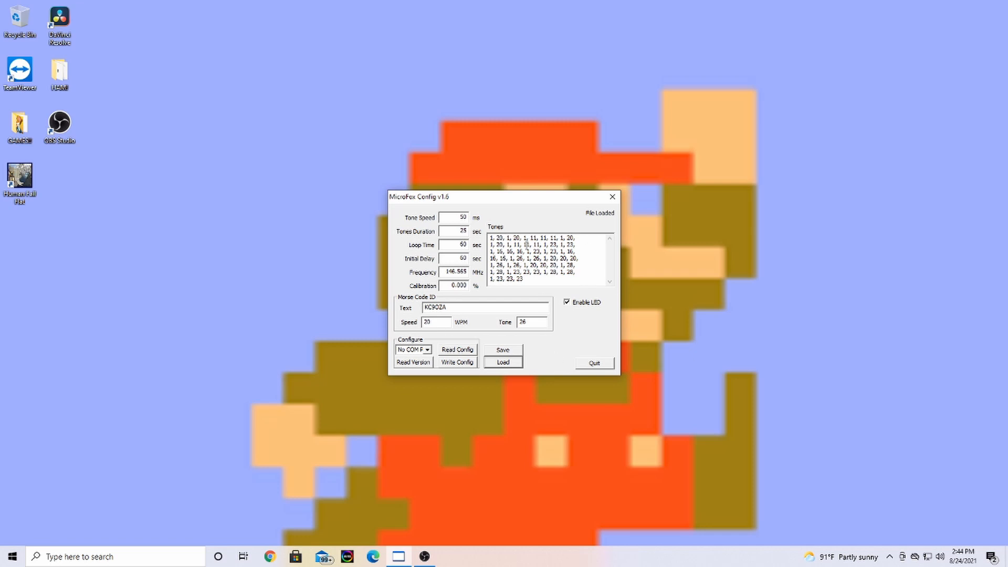
mouse_move(586, 297)
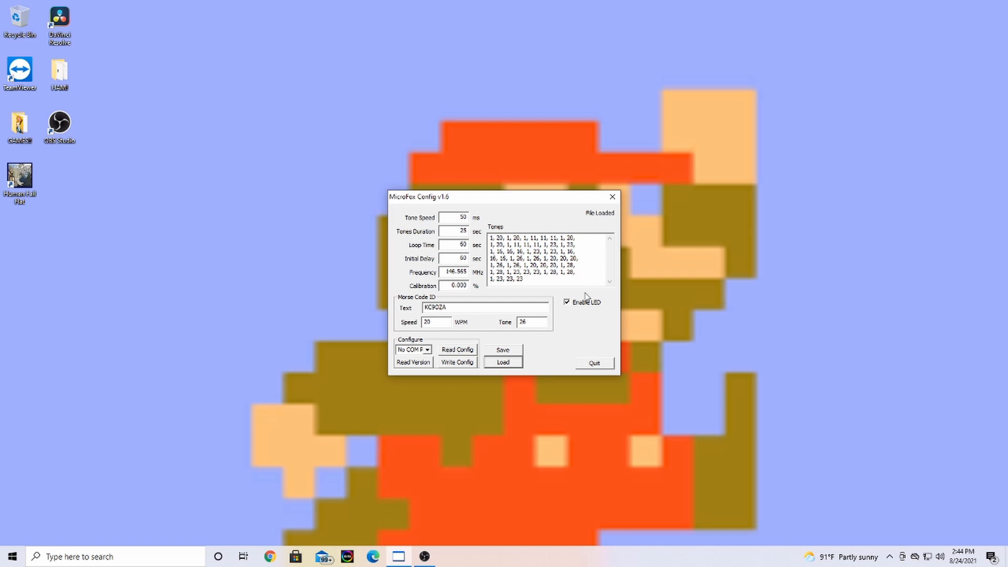
mouse_move(496, 292)
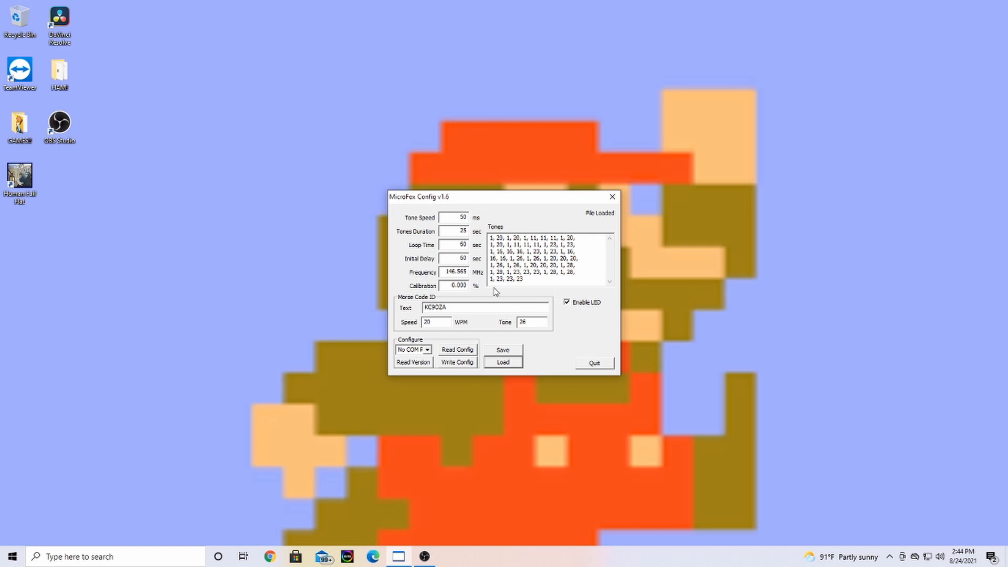
mouse_move(569, 336)
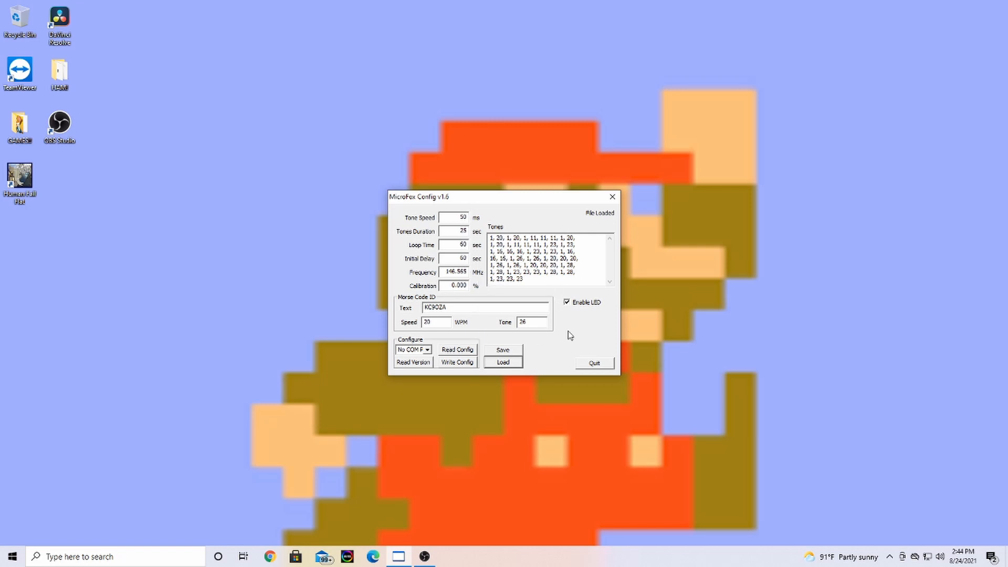
mouse_move(564, 336)
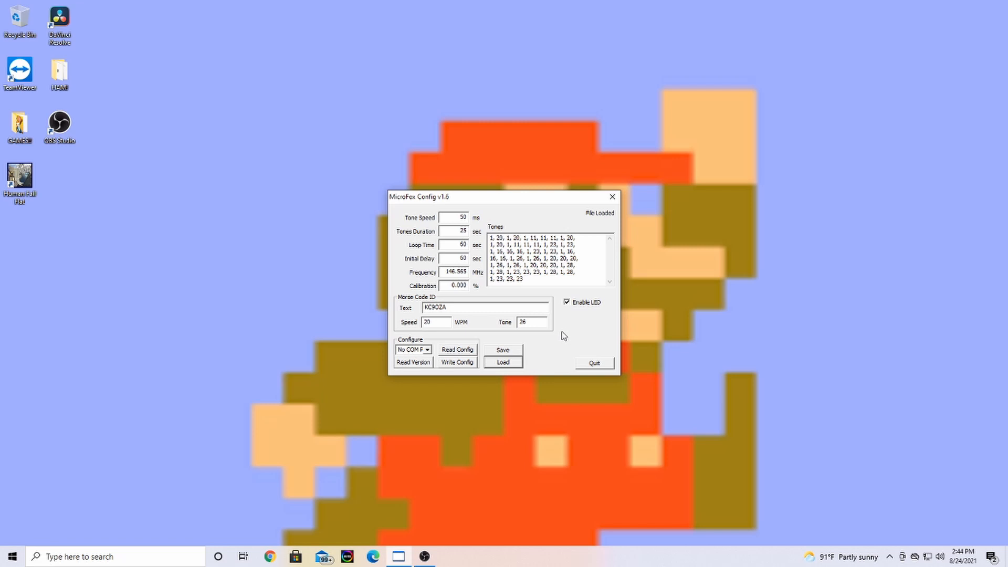
mouse_move(565, 346)
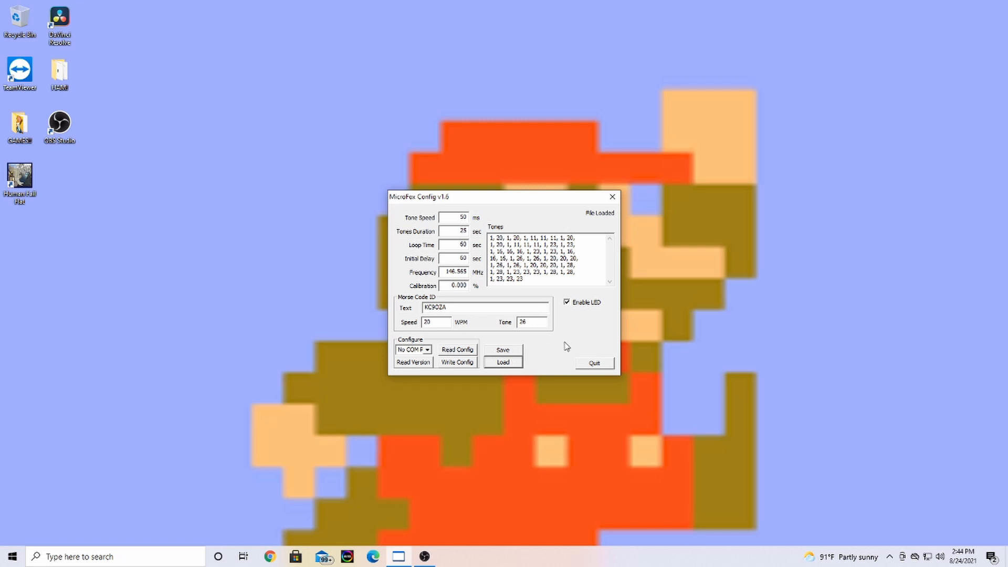